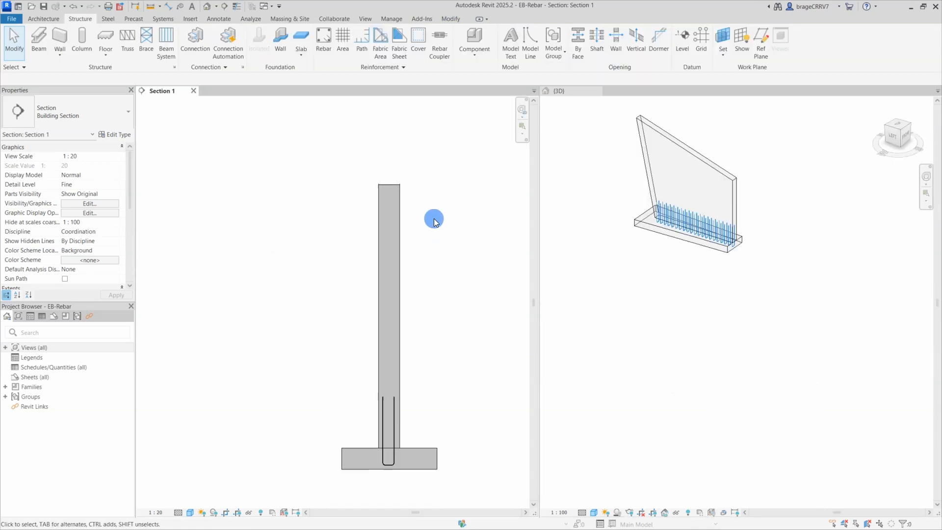
- Place a single shape 00 vertical bar up through the wall in Section 1
{"action": "left_click", "coordinate": [323, 38]}
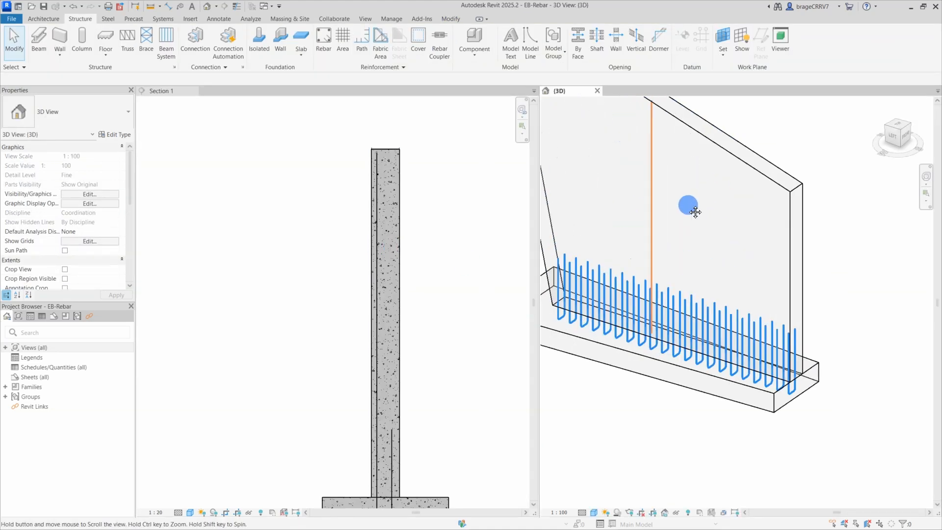
{"action": "left_click", "coordinate": [688, 204]}
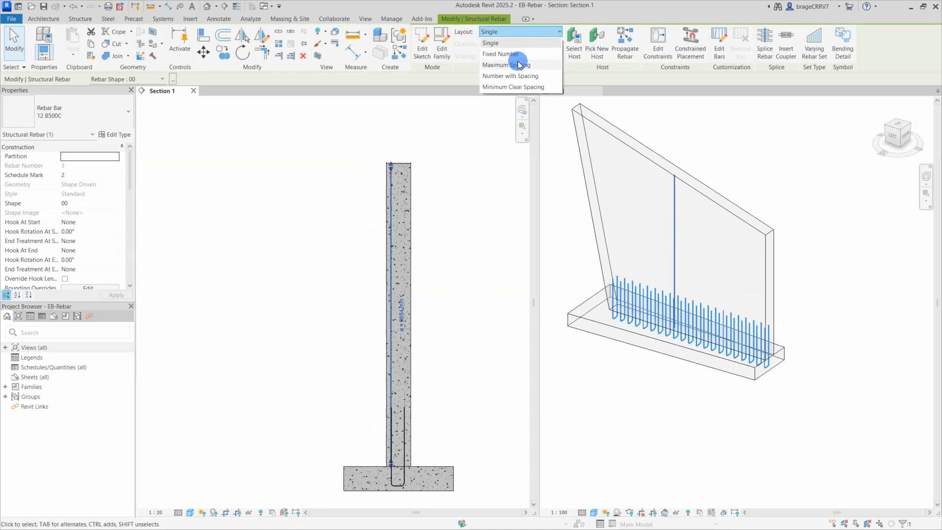
{"action": "left_click", "coordinate": [506, 65]}
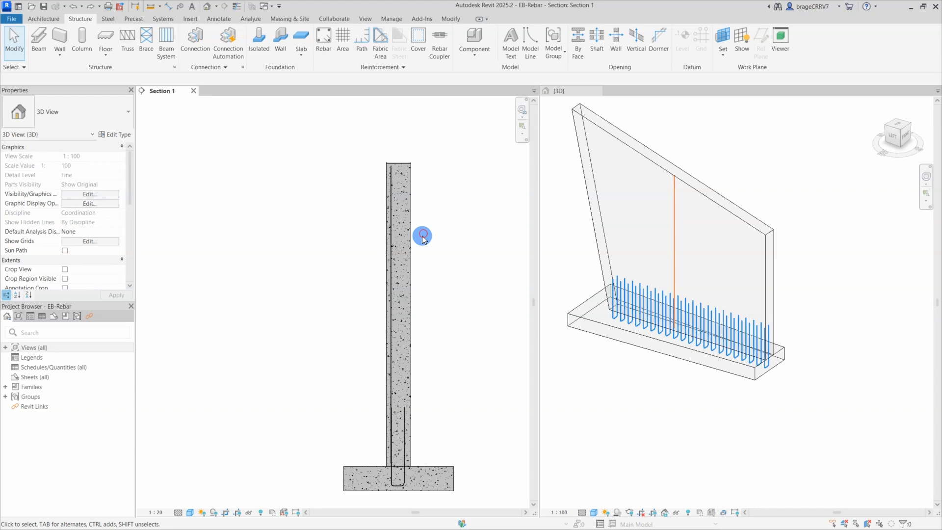
- Undo, then turn the vertical bar into a Maximum Spacing varying set following the sloped top
{"action": "key", "text": "ctrl+z"}
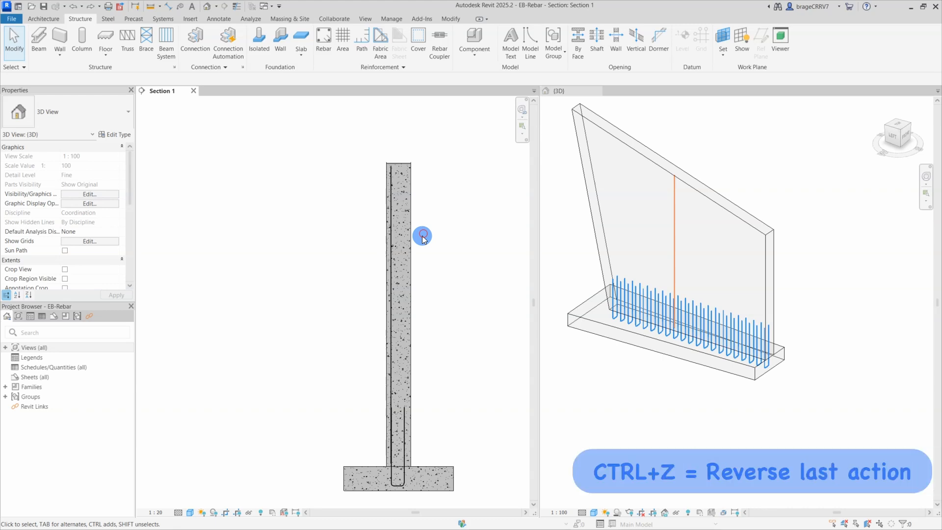
{"action": "left_click", "coordinate": [422, 236]}
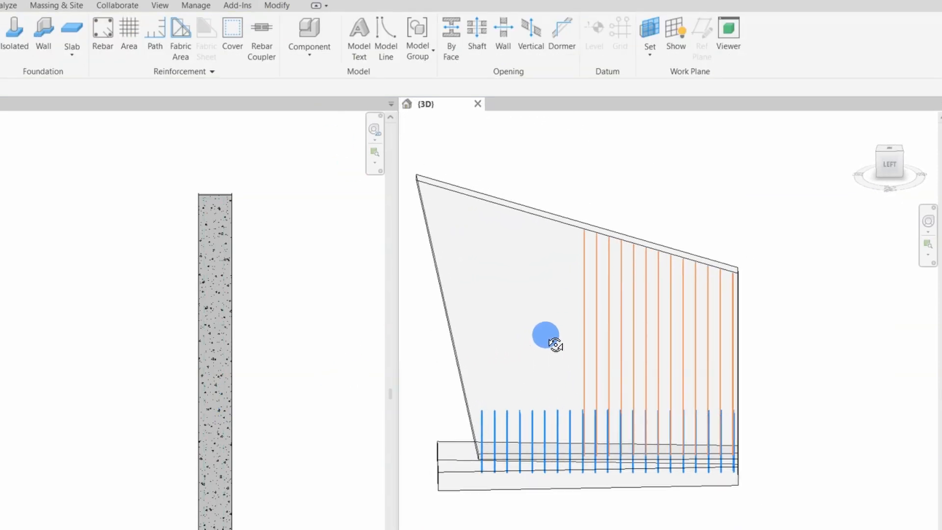
{"action": "left_click", "coordinate": [546, 335]}
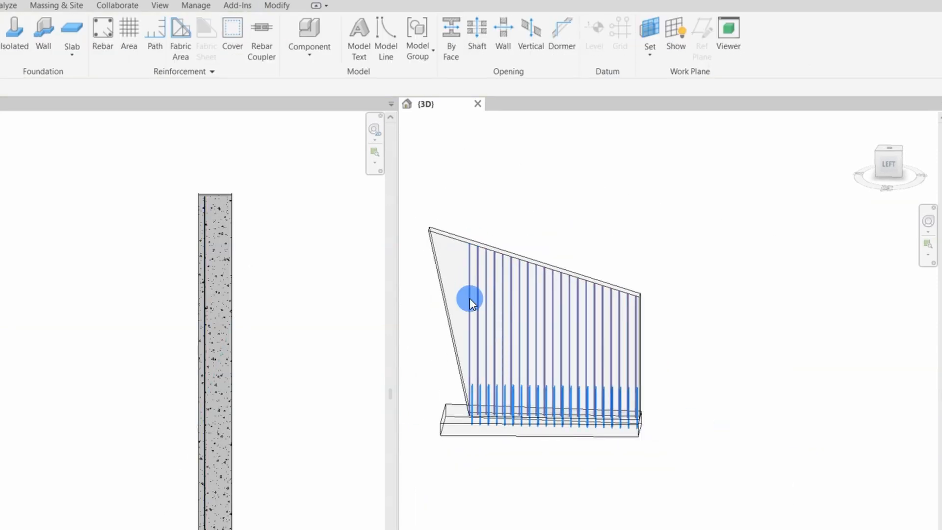
{"action": "left_click", "coordinate": [472, 300]}
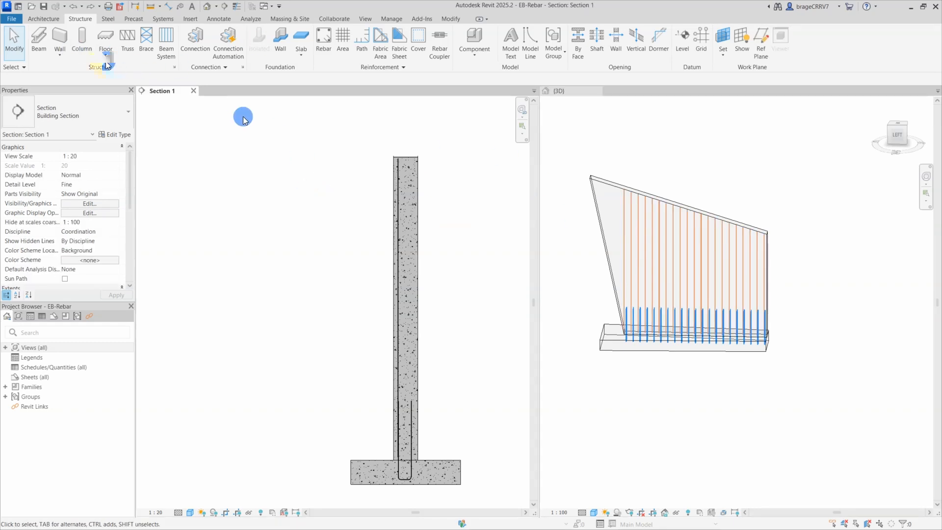
- Place a shape 21 U-shaped cap bar (175 mm wide, 400 mm legs) at the wall top
{"action": "left_click", "coordinate": [323, 37]}
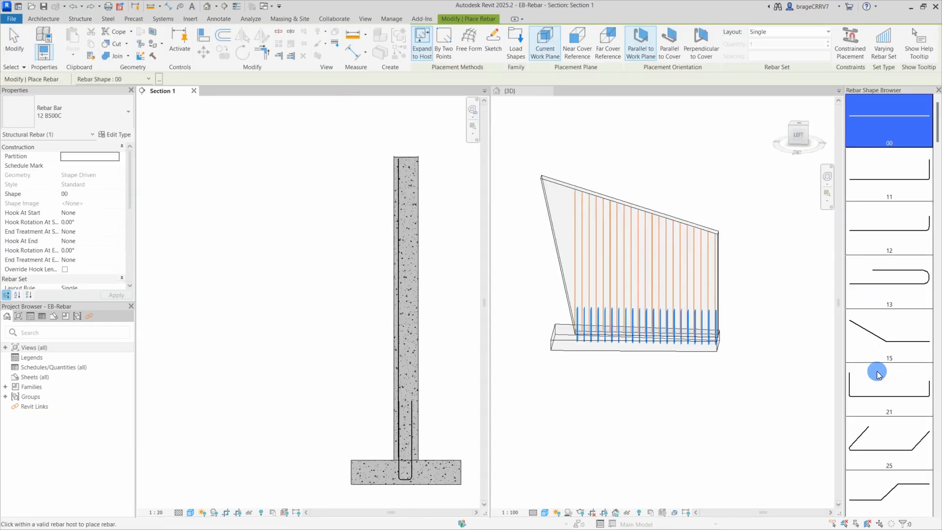
{"action": "left_click", "coordinate": [888, 379]}
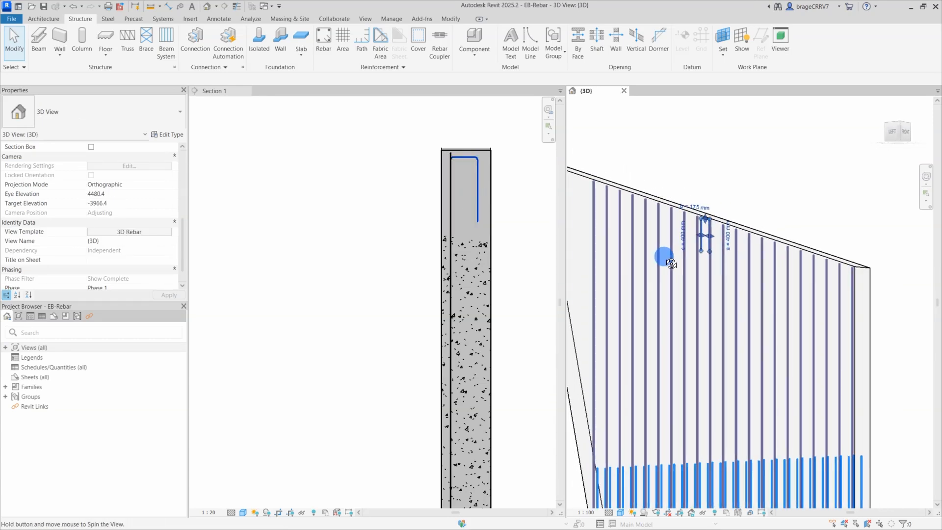
{"action": "left_click", "coordinate": [664, 256]}
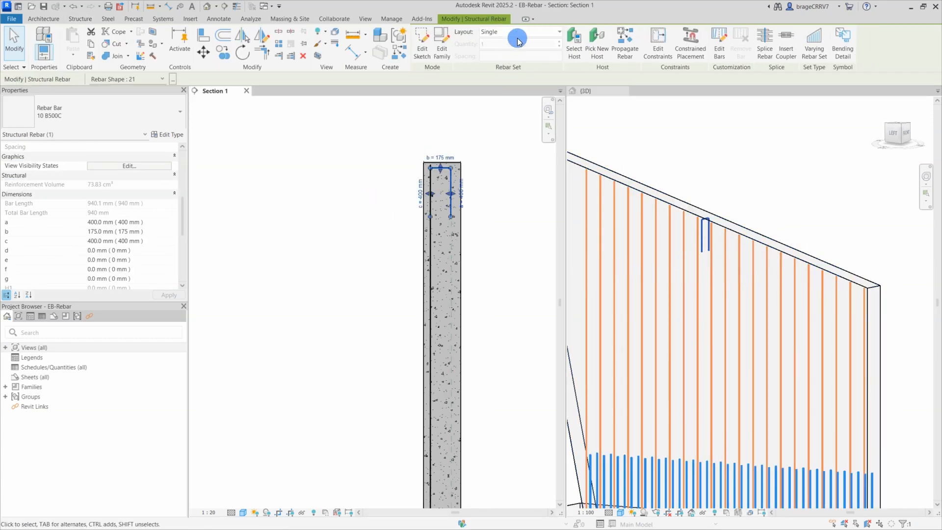
- Set the U bar to Maximum Spacing with Varying Rebar Set so it follows the slope
{"action": "left_click", "coordinate": [519, 31]}
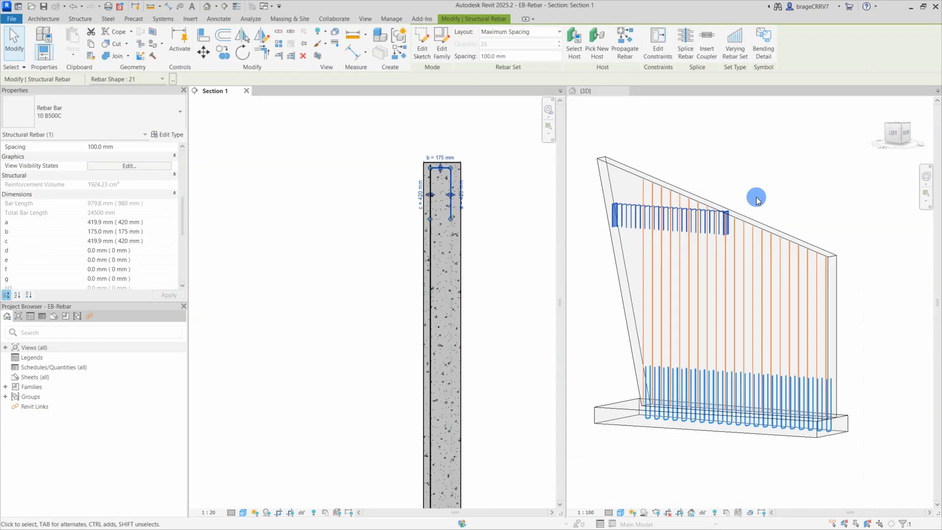
{"action": "left_click", "coordinate": [781, 42]}
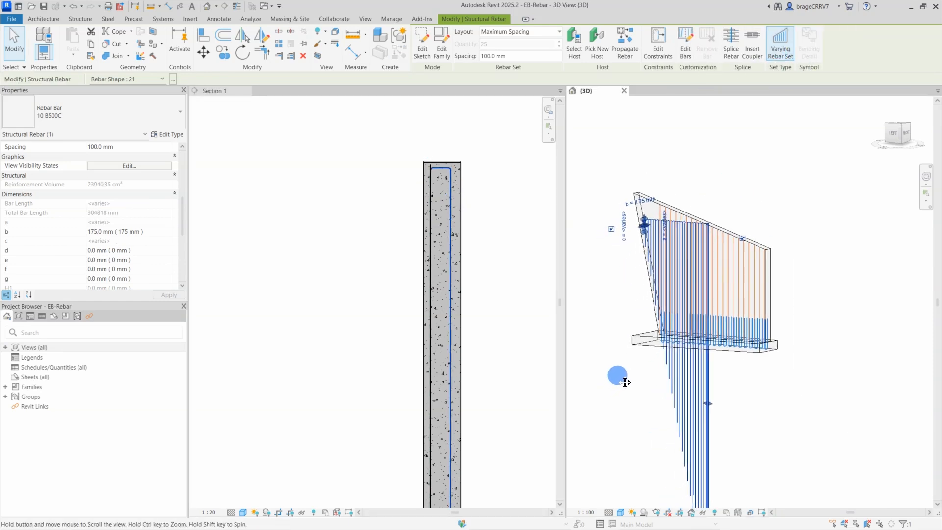
{"action": "left_click_drag", "start_coordinate": [618, 375], "coordinate": [644, 208]}
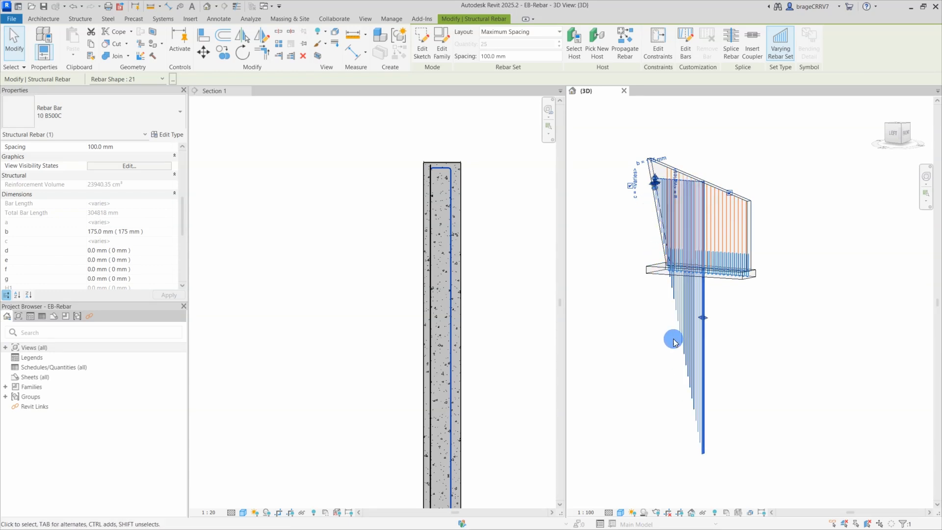
{"action": "left_click_drag", "start_coordinate": [673, 339], "coordinate": [631, 240]}
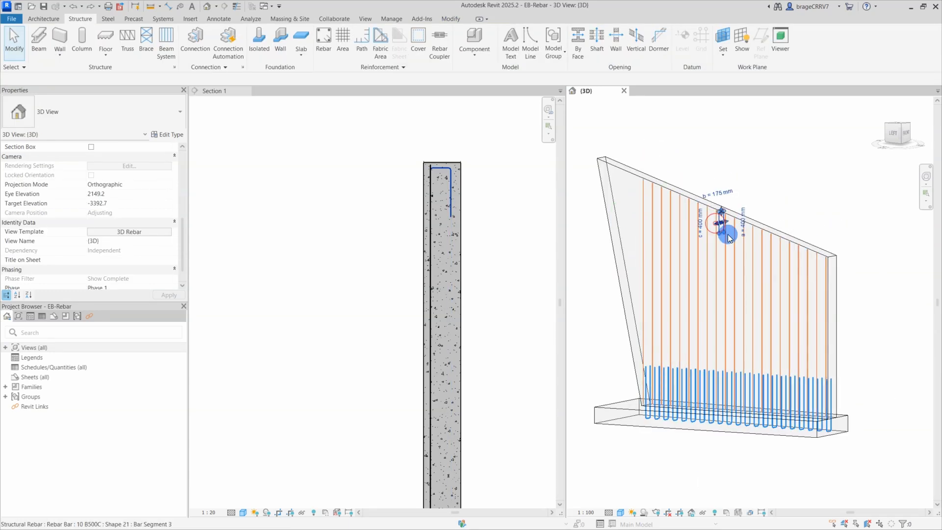
- Repeat the U-shaped cap bars along the entire sloped wall top, stepping down with the slope
{"action": "left_click", "coordinate": [725, 232]}
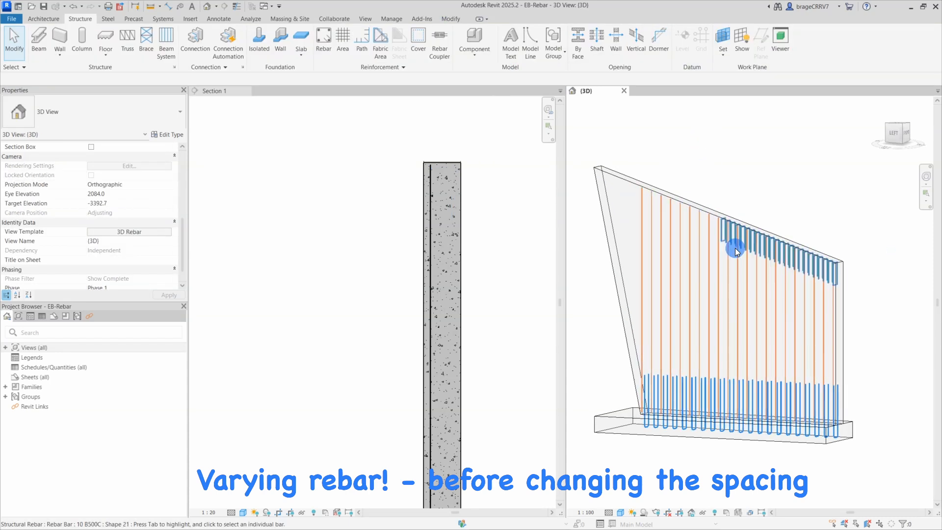
{"action": "left_click", "coordinate": [737, 252]}
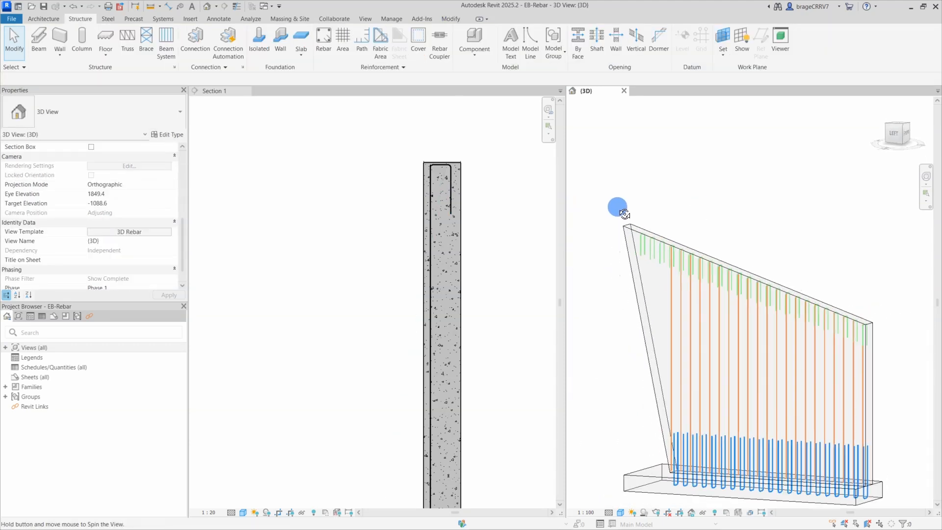
{"action": "left_click_drag", "start_coordinate": [617, 207], "coordinate": [742, 223]}
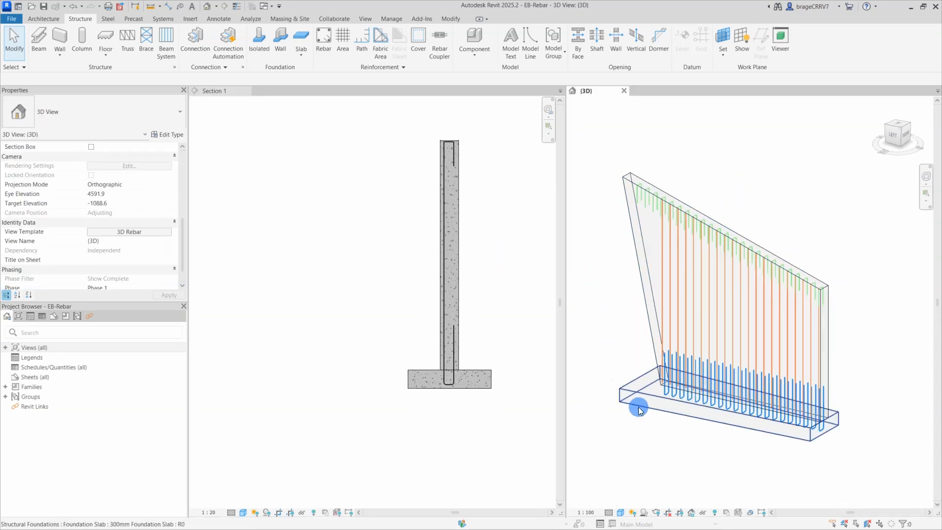
- Isolate the foundation slab and place a shape 21 U-shaped bar in its section
{"action": "left_click", "coordinate": [639, 408]}
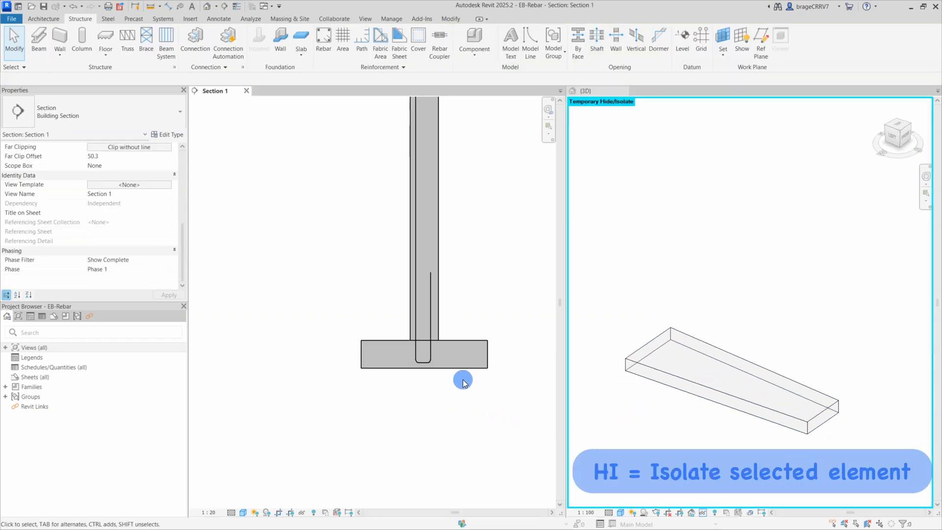
{"action": "left_click", "coordinate": [424, 354]}
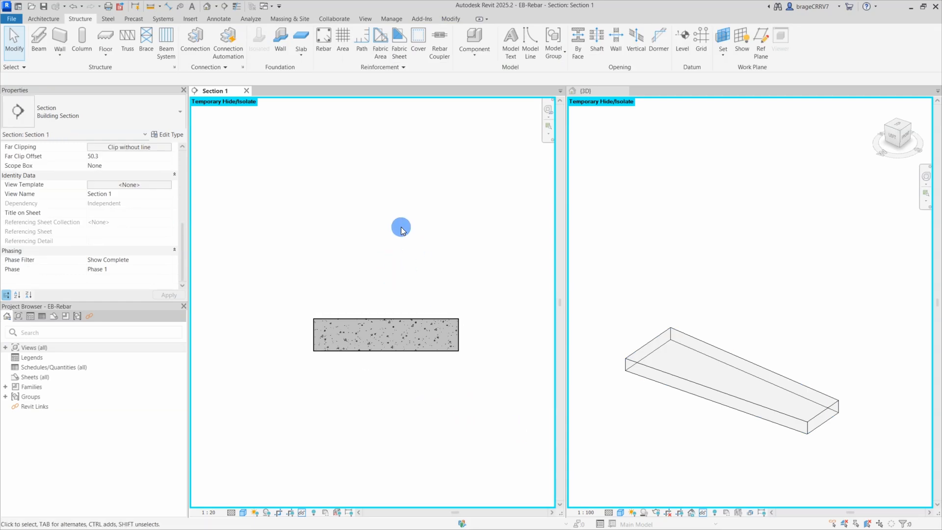
{"action": "left_click", "coordinate": [323, 39]}
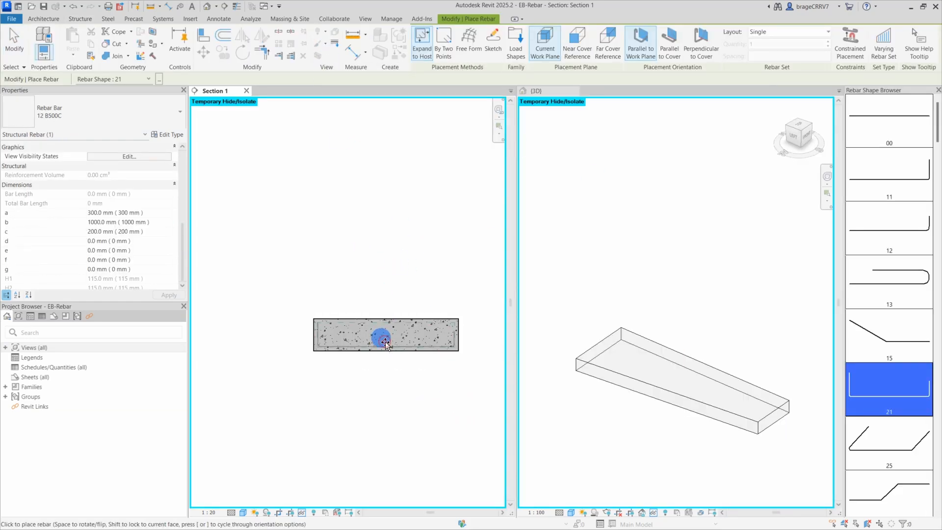
{"action": "left_click", "coordinate": [384, 335]}
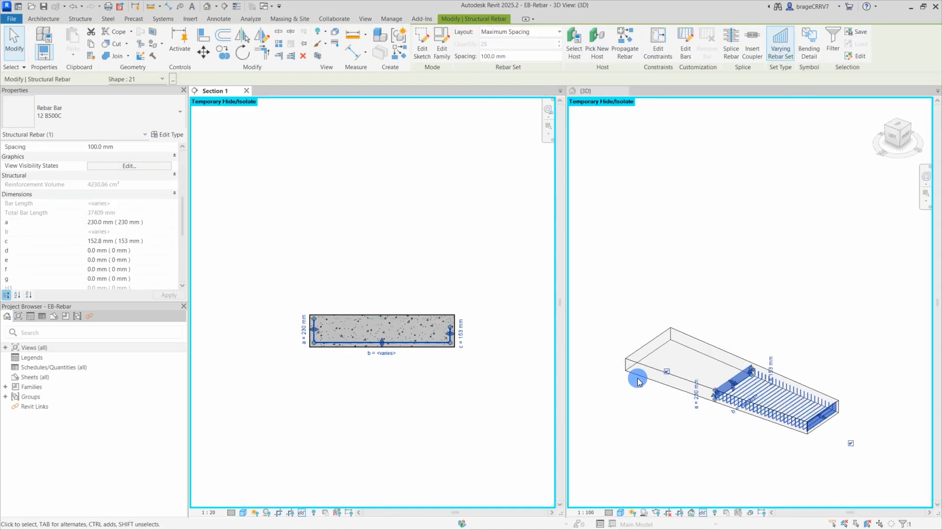
- Lay the slab U bars out at 200 mm Maximum Spacing as a varying set along its length
{"action": "type", "text": "200"}
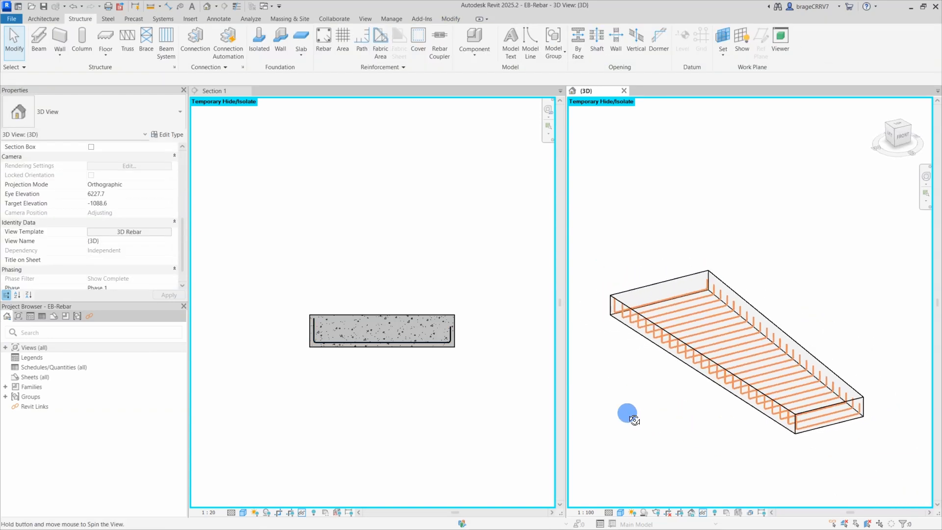
{"action": "left_click_drag", "start_coordinate": [628, 414], "coordinate": [708, 439]}
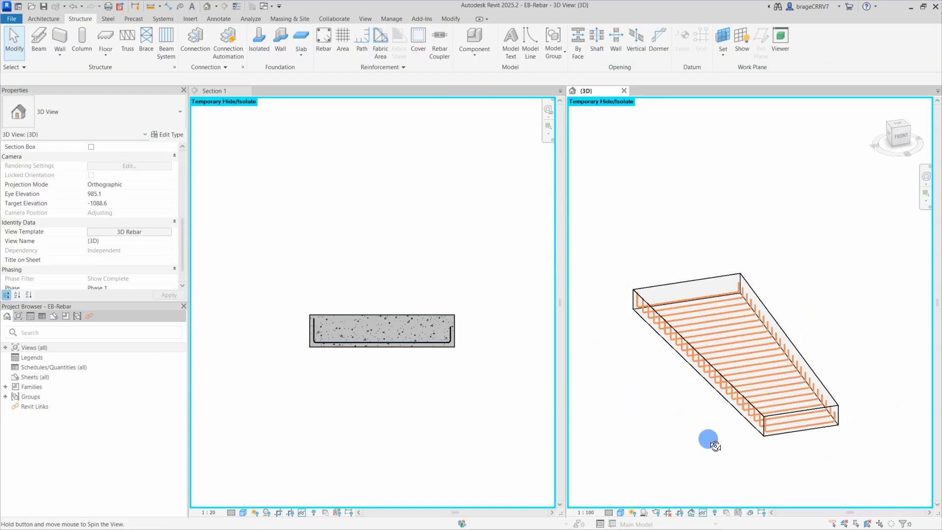
{"action": "left_click", "coordinate": [708, 439]}
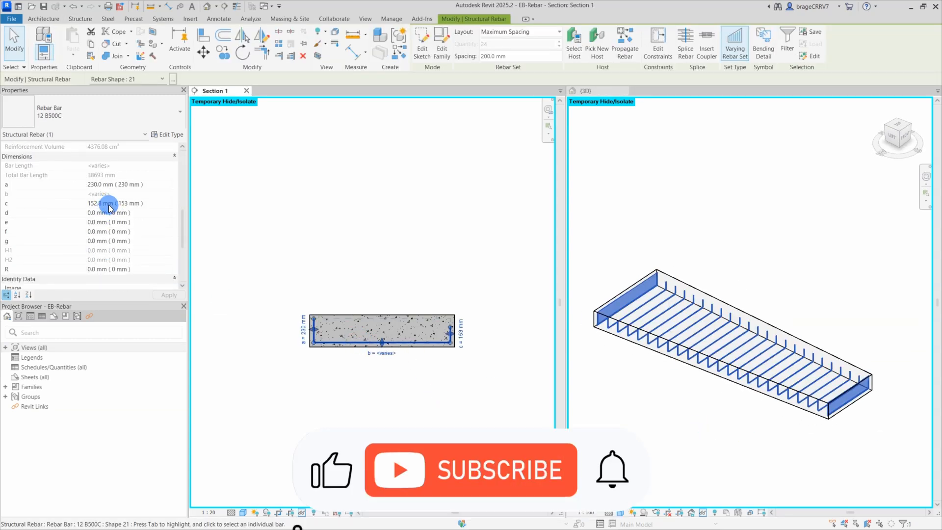
{"action": "left_click", "coordinate": [100, 204]}
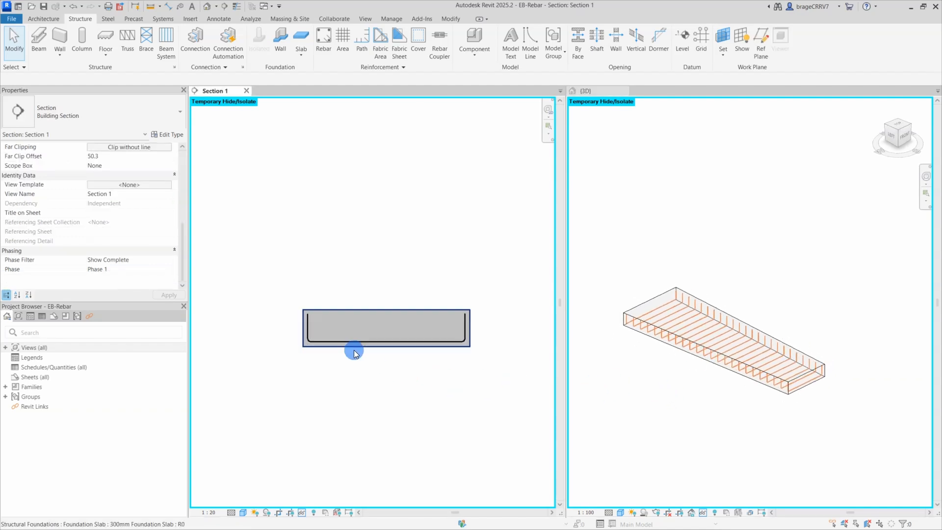
- Add 10 B500C shape 21 edge bars (a=200, b=230, c=200) at 100 mm Maximum Spacing along the slab end
{"action": "left_click", "coordinate": [323, 39]}
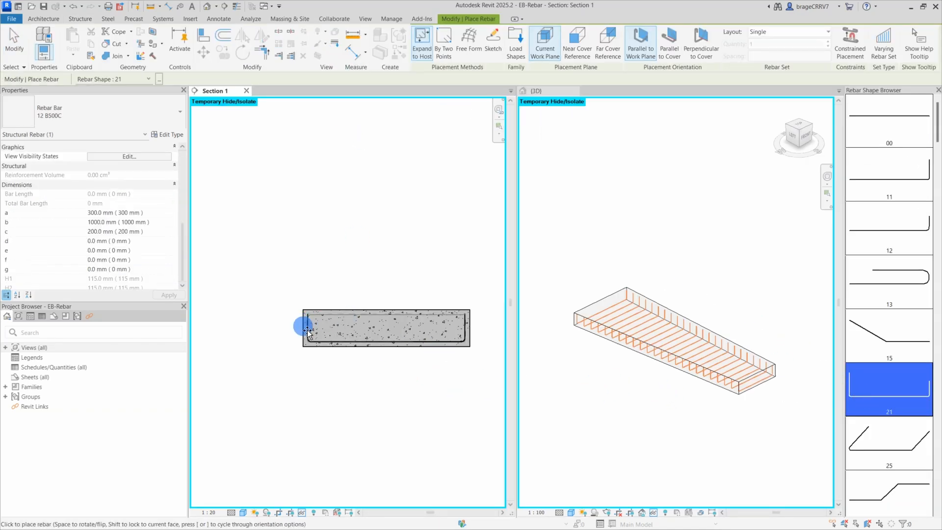
{"action": "left_click", "coordinate": [320, 325]}
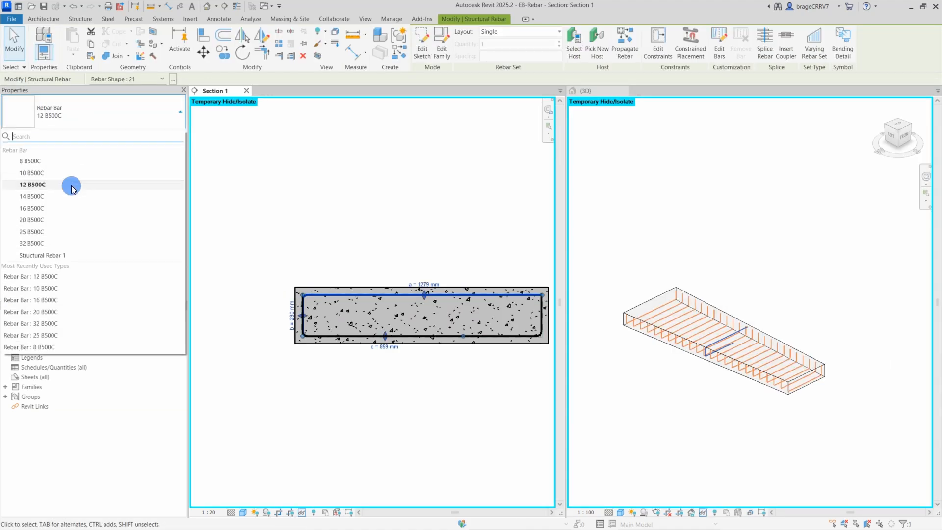
{"action": "left_click", "coordinate": [31, 173]}
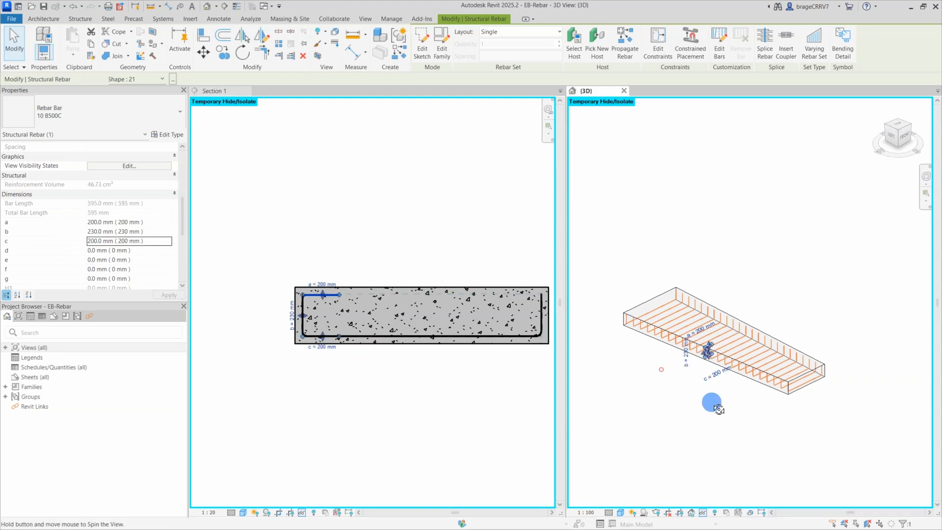
{"action": "left_click_drag", "start_coordinate": [713, 403], "coordinate": [694, 441]}
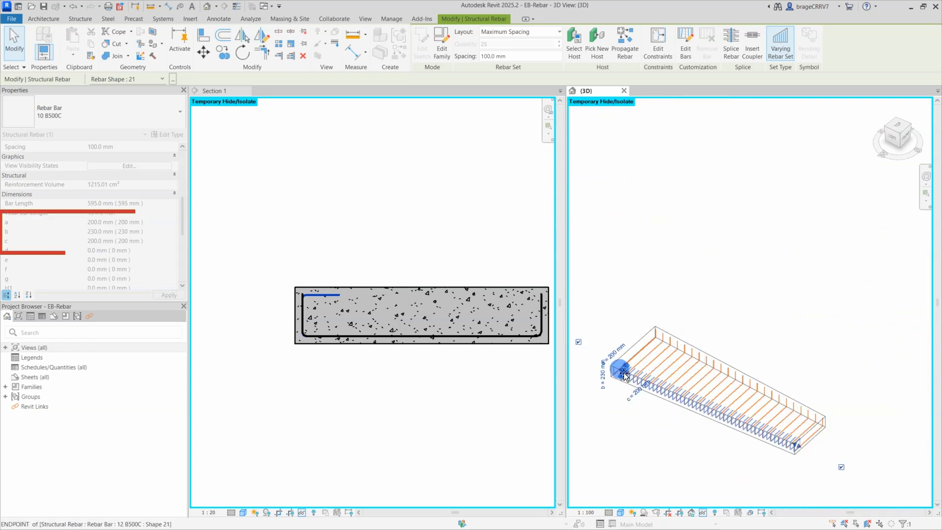
- Reset Temporary Hide/Isolate and fit the whole wall section in view
{"action": "left_click", "coordinate": [665, 429]}
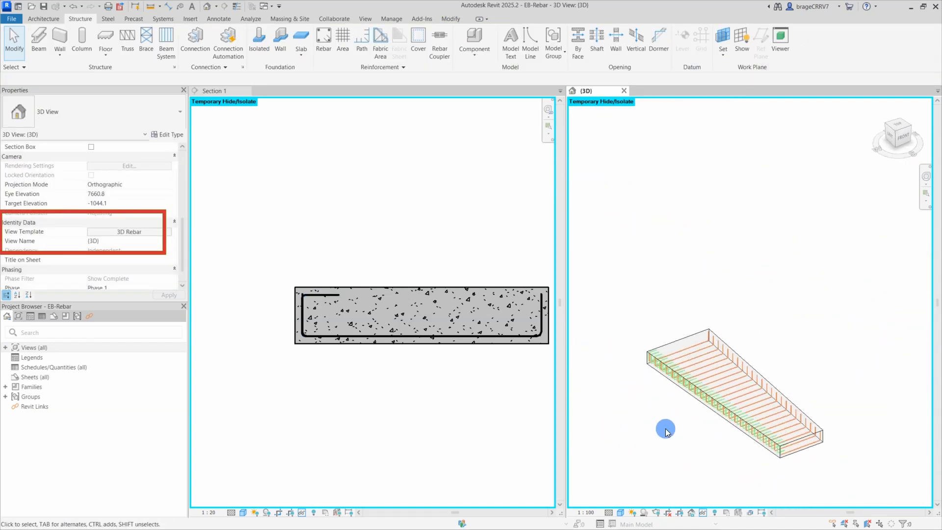
{"action": "left_click", "coordinate": [665, 429]}
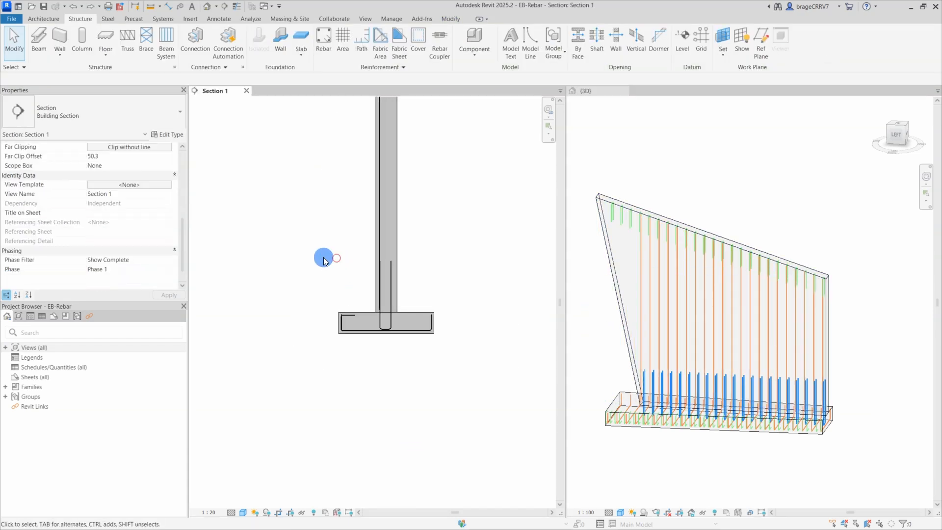
{"action": "double_click", "coordinate": [44, 368]}
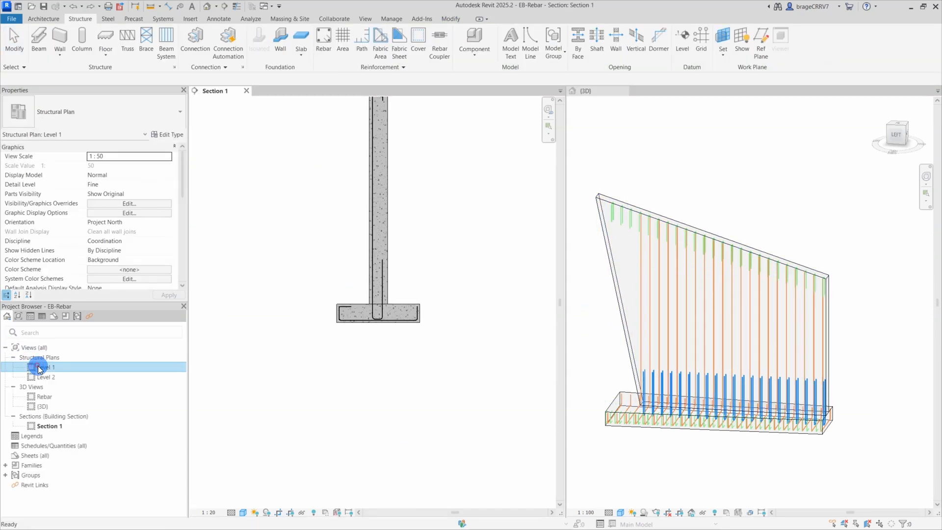
- Place 16 B500C shape 00 vertical bars in the wall at 100 mm Maximum Spacing as a varying set
{"action": "double_click", "coordinate": [45, 367]}
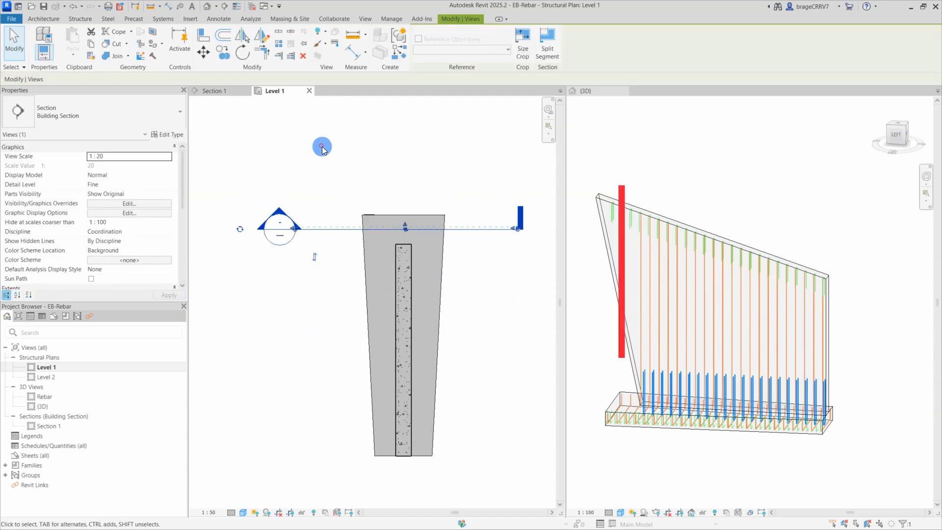
{"action": "left_click", "coordinate": [218, 90]}
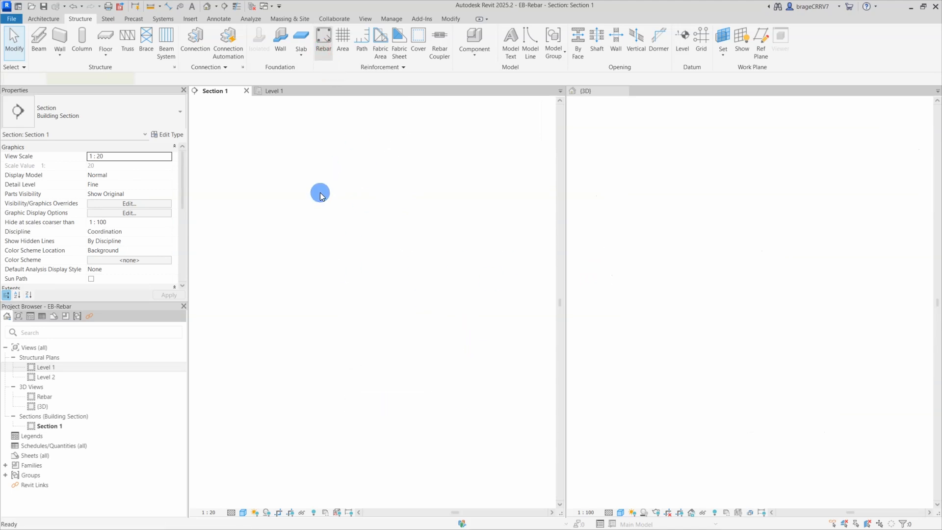
{"action": "left_click", "coordinate": [323, 40]}
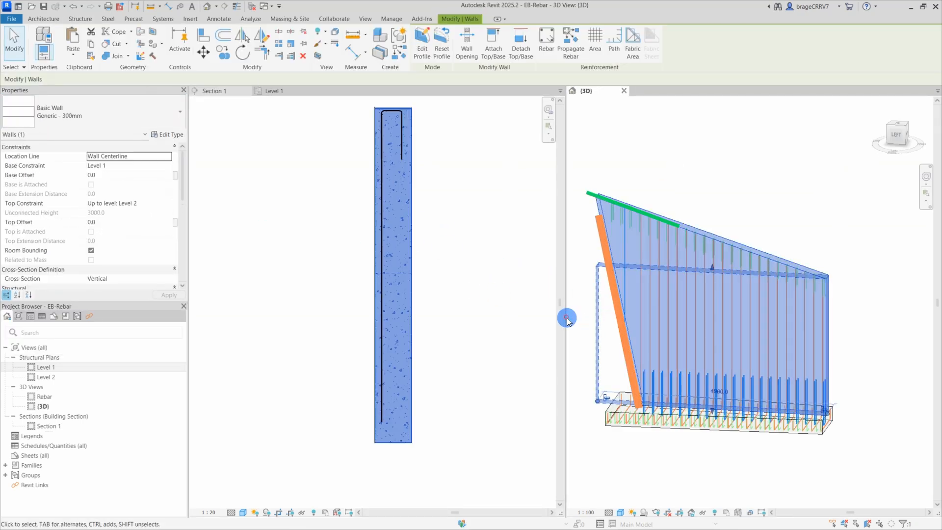
{"action": "left_click", "coordinate": [605, 323]}
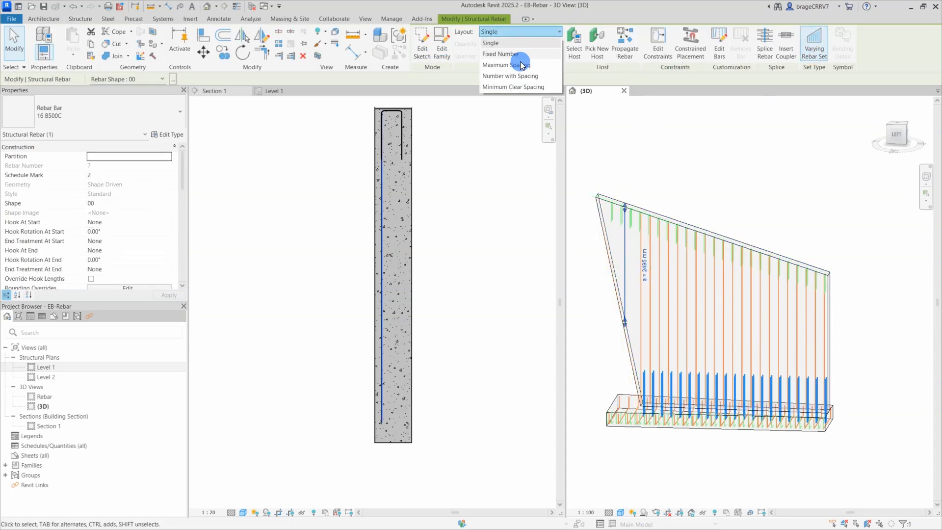
{"action": "left_click", "coordinate": [510, 65]}
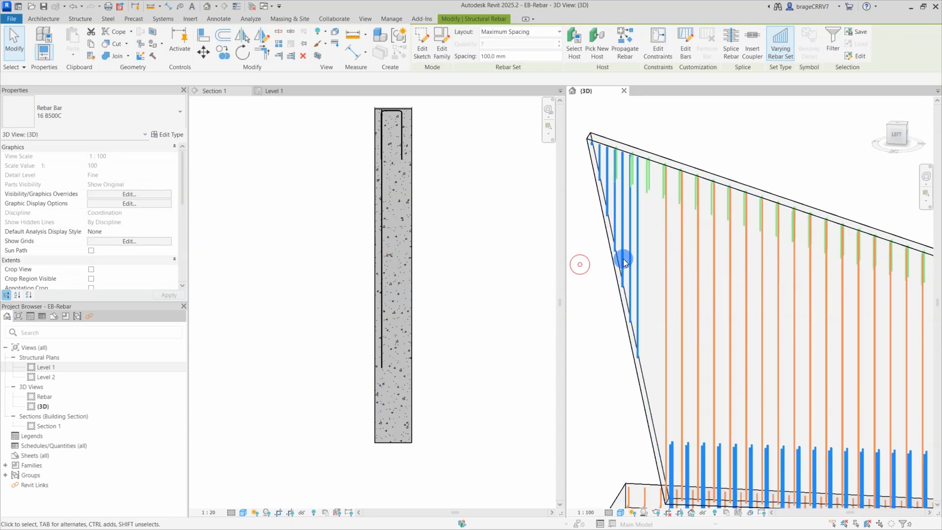
- Review the closely spaced vertical bars along the sloped wall end in section and 3D
{"action": "left_click", "coordinate": [660, 267]}
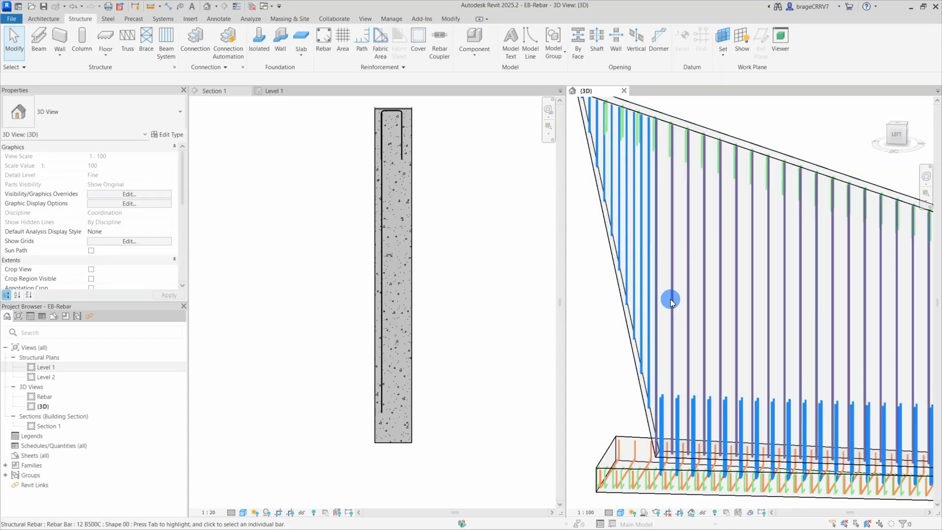
{"action": "left_click", "coordinate": [669, 285]}
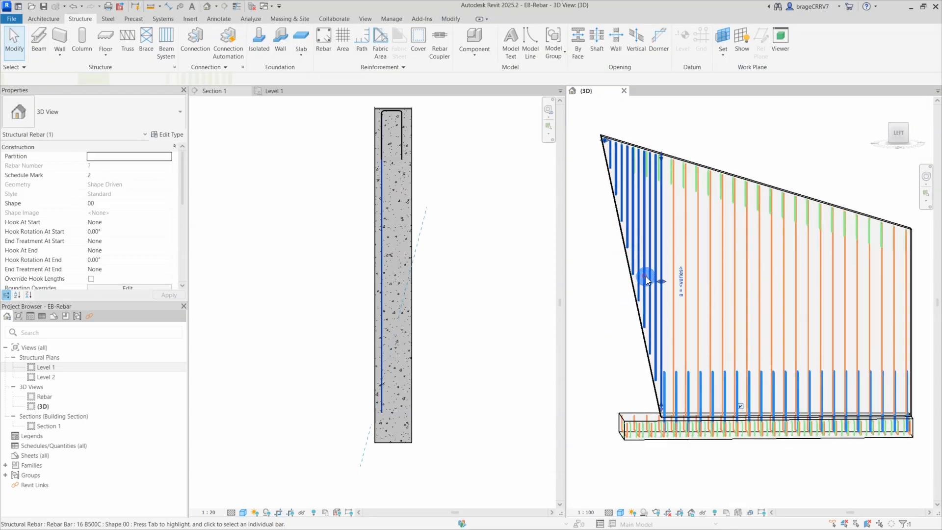
{"action": "left_click", "coordinate": [646, 280]}
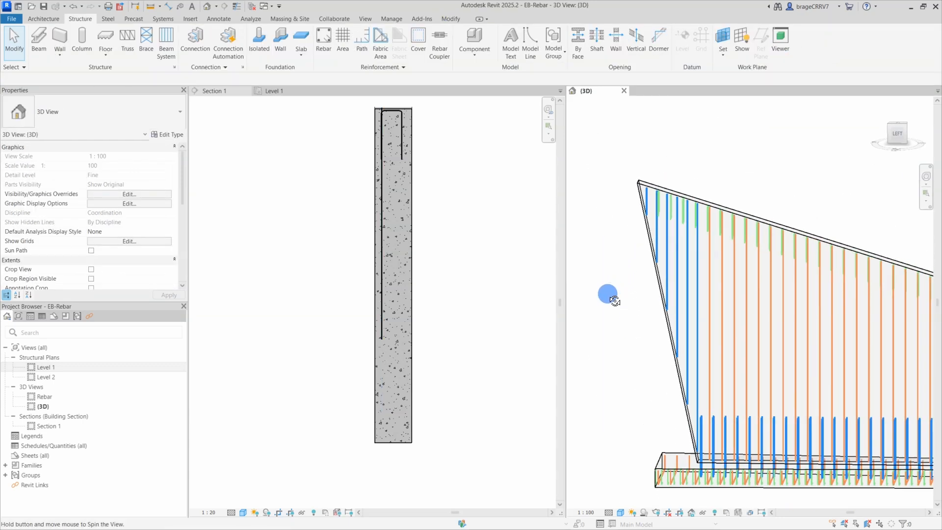
{"action": "left_click_drag", "start_coordinate": [608, 293], "coordinate": [620, 273]}
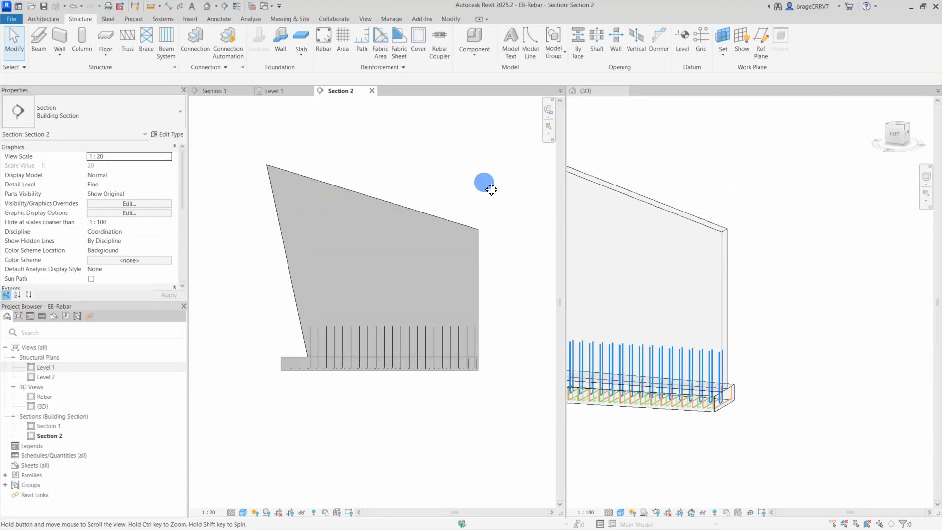
- Place a row of shape 21 U-shaped 12 B500C bars in Section 2 at 200 mm Maximum Spacing
{"action": "left_click", "coordinate": [323, 43]}
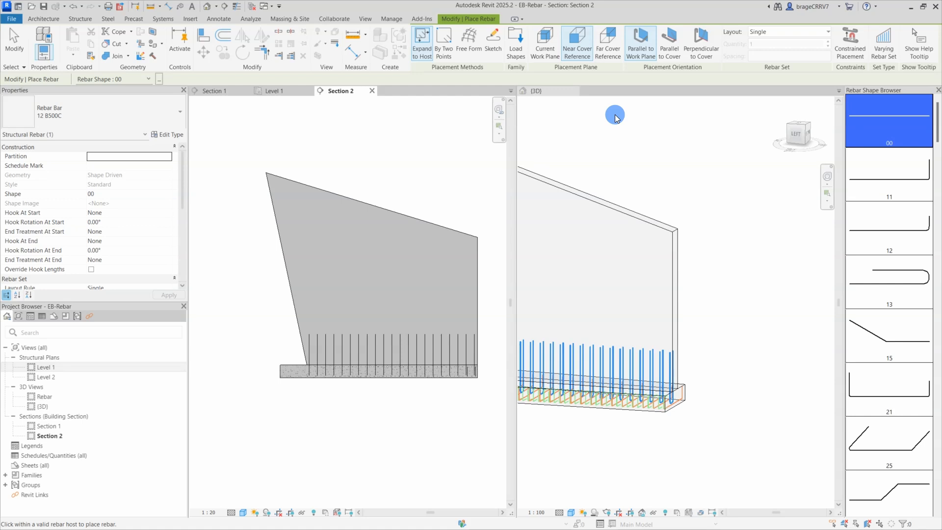
{"action": "left_click", "coordinate": [889, 361]}
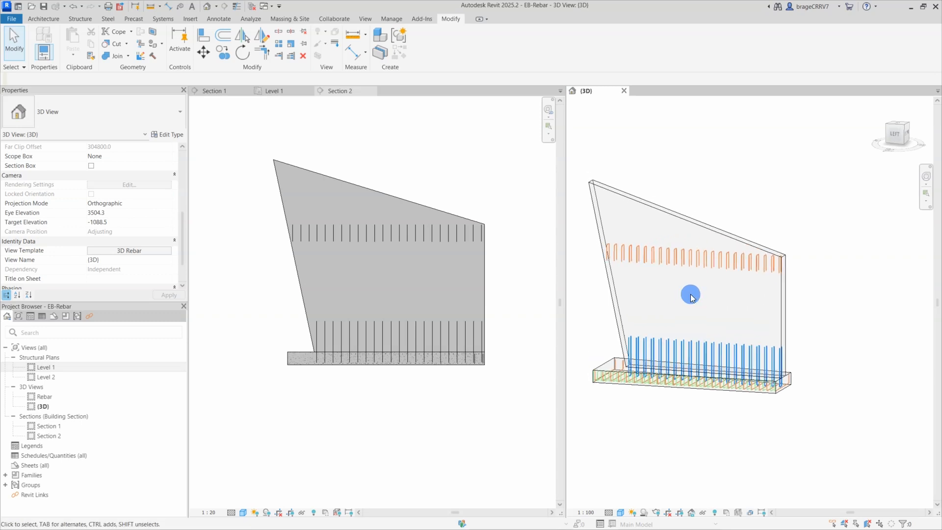
- Edit the U-bar set's constraints, moving its top segment to the sloped face and left extent to the wall end
{"action": "left_click", "coordinate": [691, 294]}
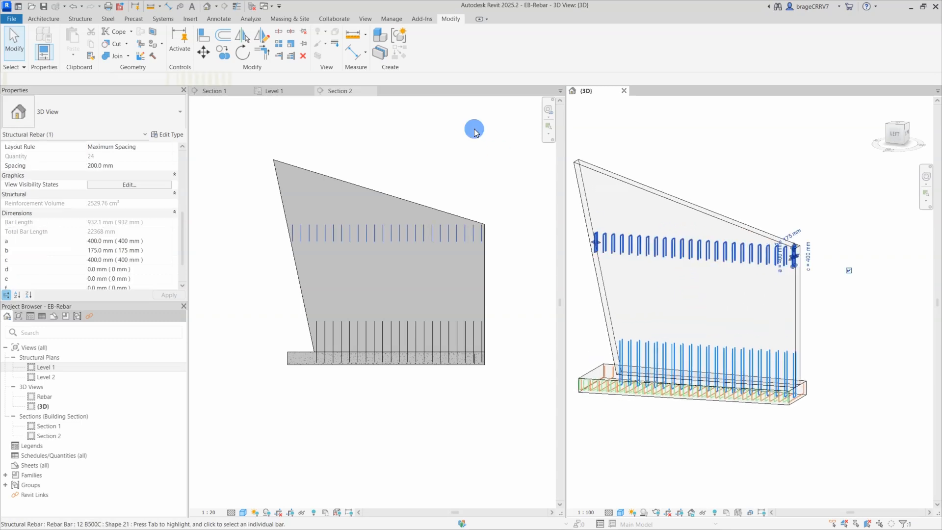
{"action": "left_click", "coordinate": [384, 231]}
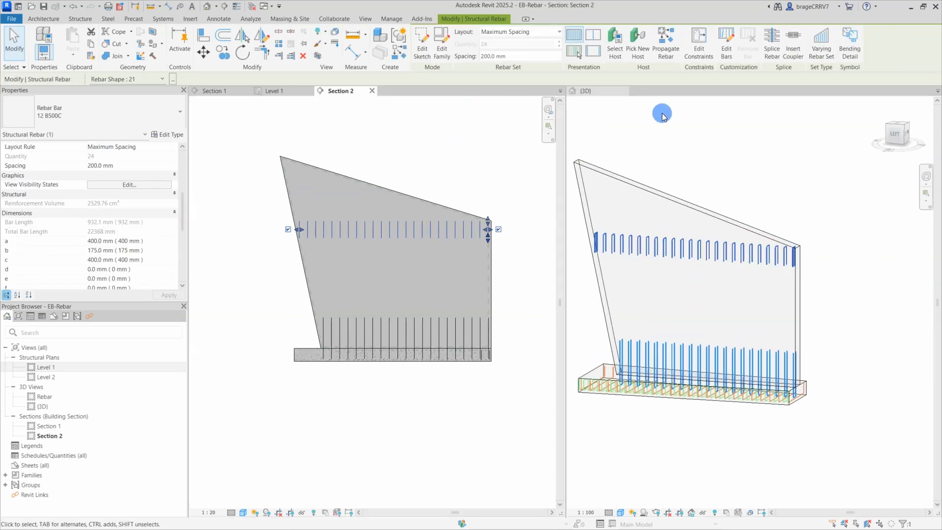
{"action": "mouse_move", "coordinate": [822, 42]}
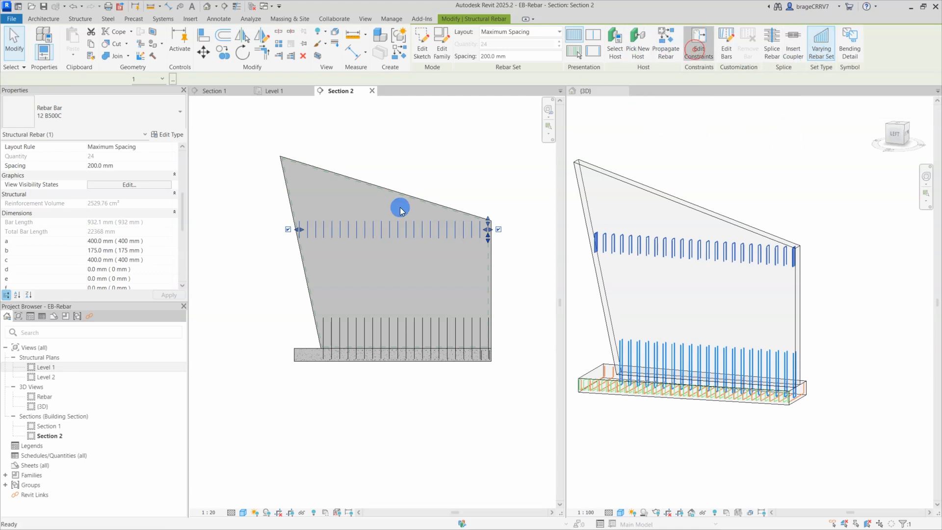
{"action": "left_click", "coordinate": [698, 42]}
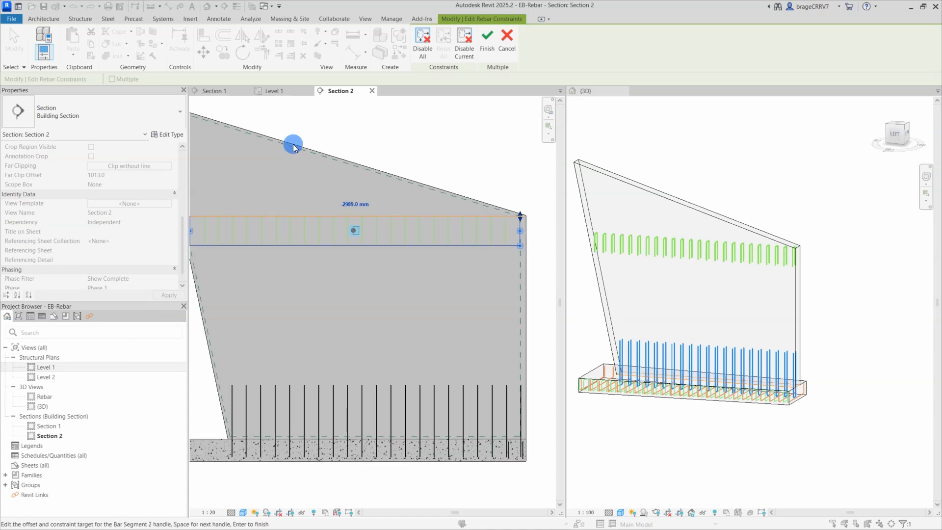
{"action": "left_click_drag", "start_coordinate": [293, 146], "coordinate": [285, 168]}
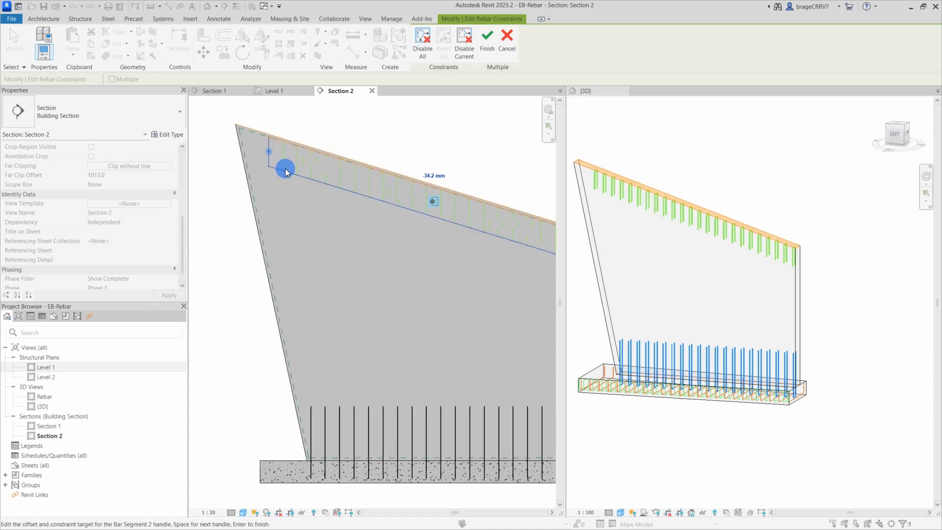
{"action": "left_click_drag", "start_coordinate": [286, 168], "coordinate": [264, 151]}
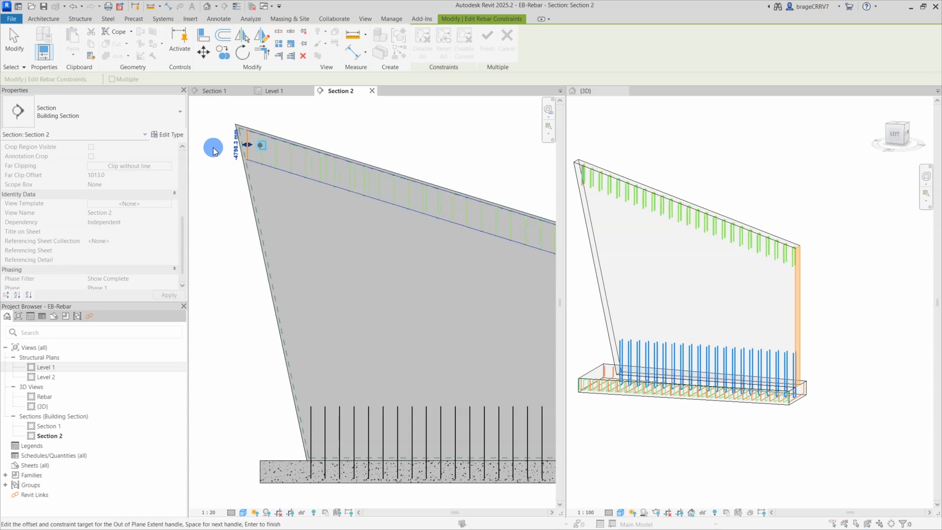
- Extend the set to the right wall end and finish the constraint edit
{"action": "left_click_drag", "start_coordinate": [213, 150], "coordinate": [462, 216]}
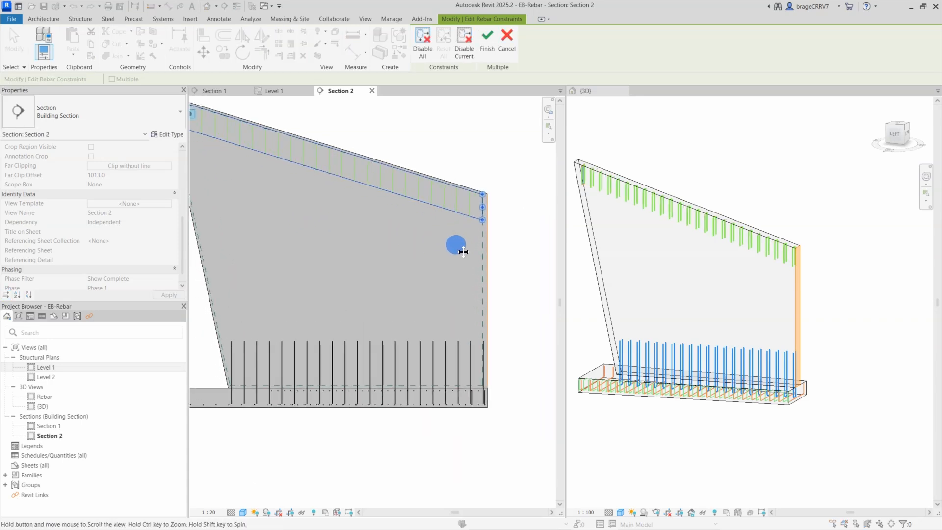
{"action": "left_click", "coordinate": [487, 43]}
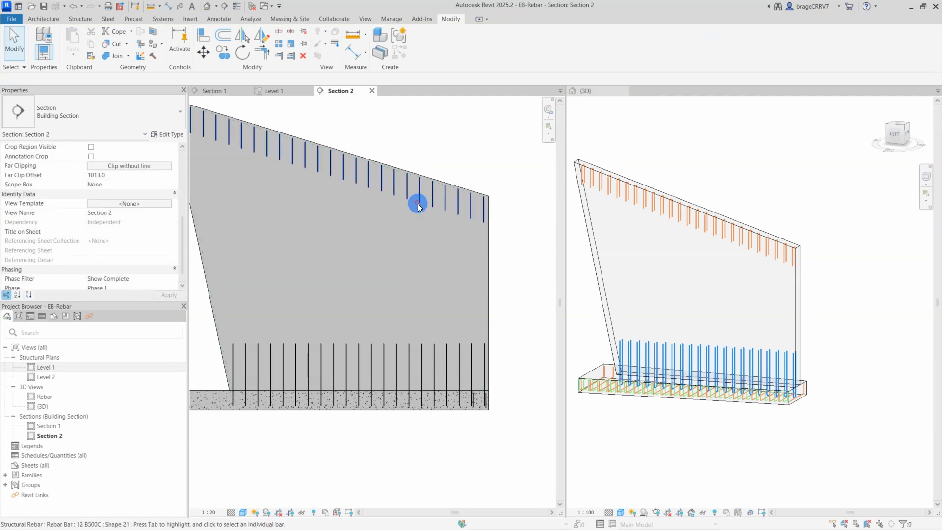
{"action": "left_click", "coordinate": [418, 203]}
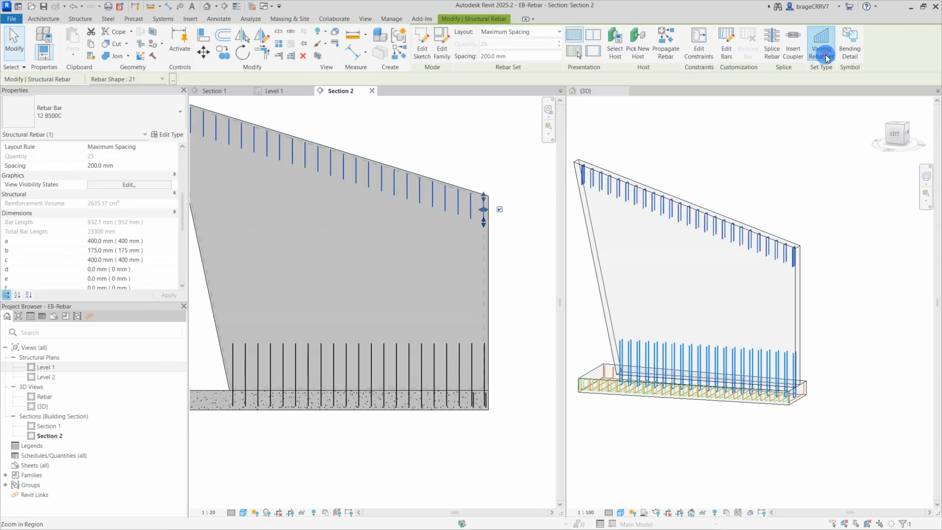
{"action": "left_click", "coordinate": [416, 264]}
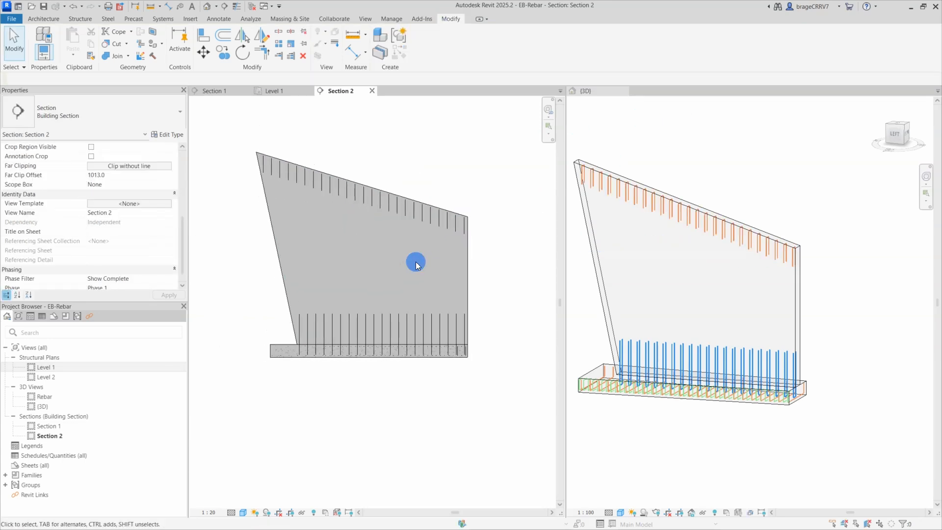
- Turn the single vertical bar into a varying set of 15 bars at 200 mm Maximum Spacing across the sloped wall
{"action": "left_click", "coordinate": [79, 18]}
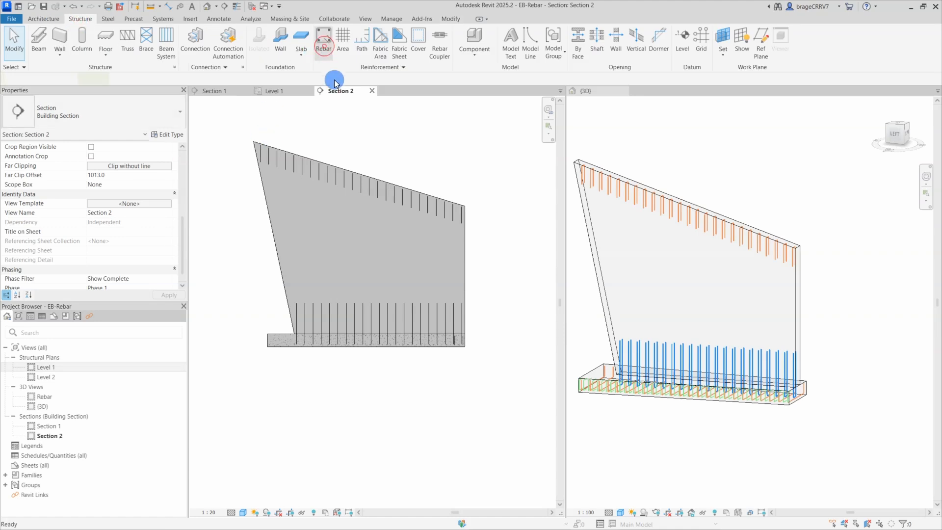
{"action": "left_click", "coordinate": [214, 90]}
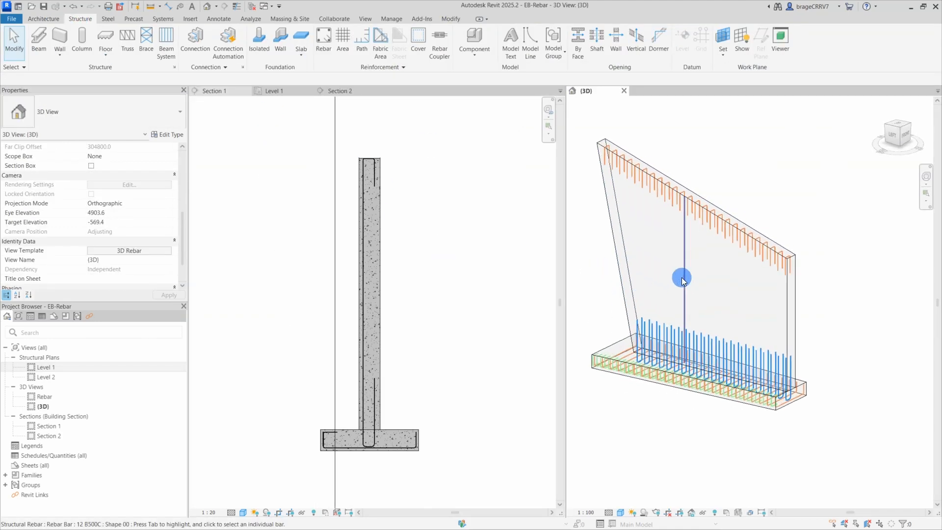
{"action": "left_click", "coordinate": [682, 278]}
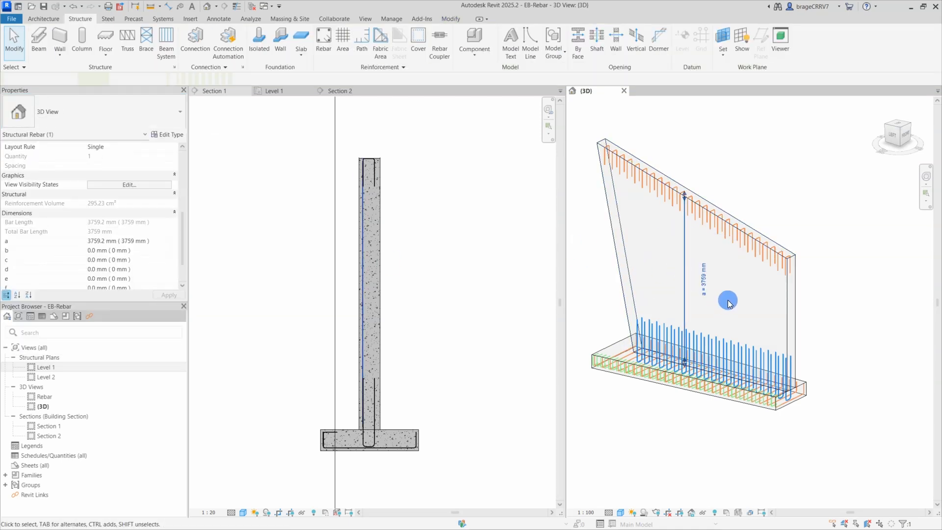
{"action": "left_click", "coordinate": [727, 300]}
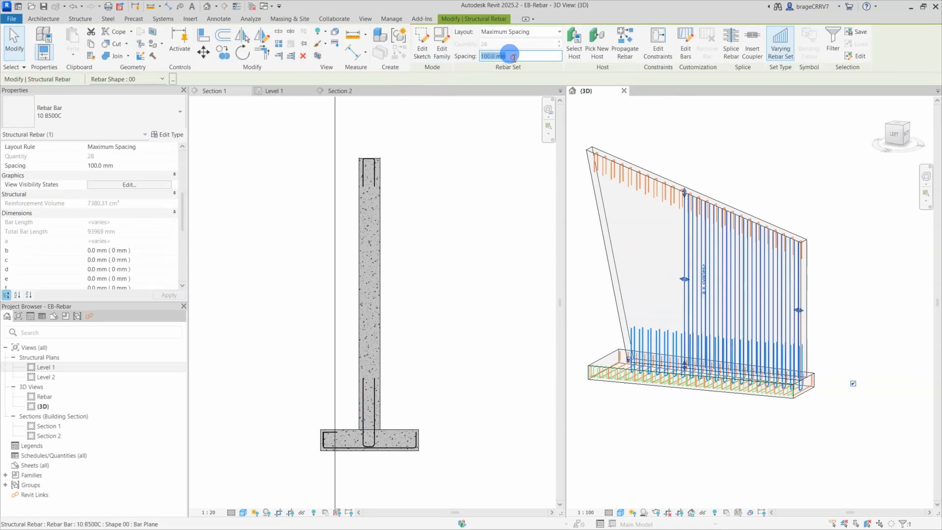
{"action": "left_click", "coordinate": [684, 274]}
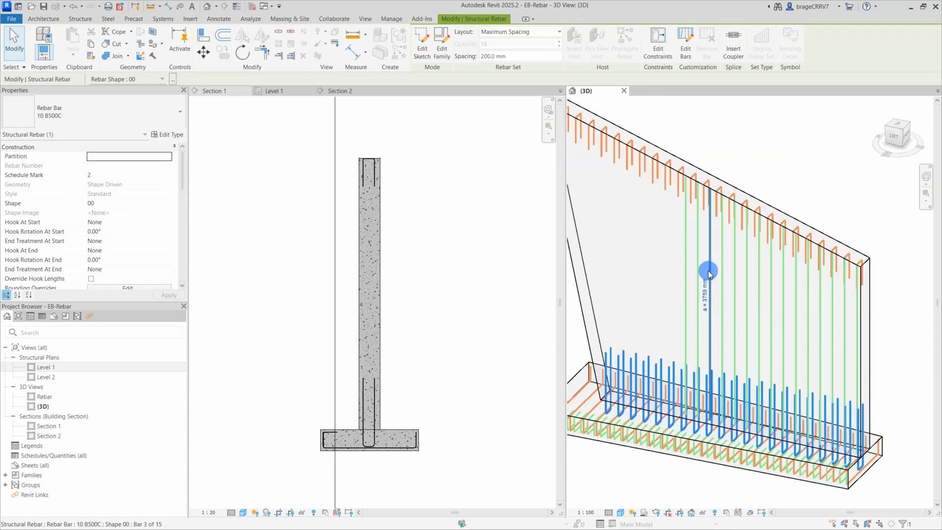
{"action": "left_click", "coordinate": [724, 271]}
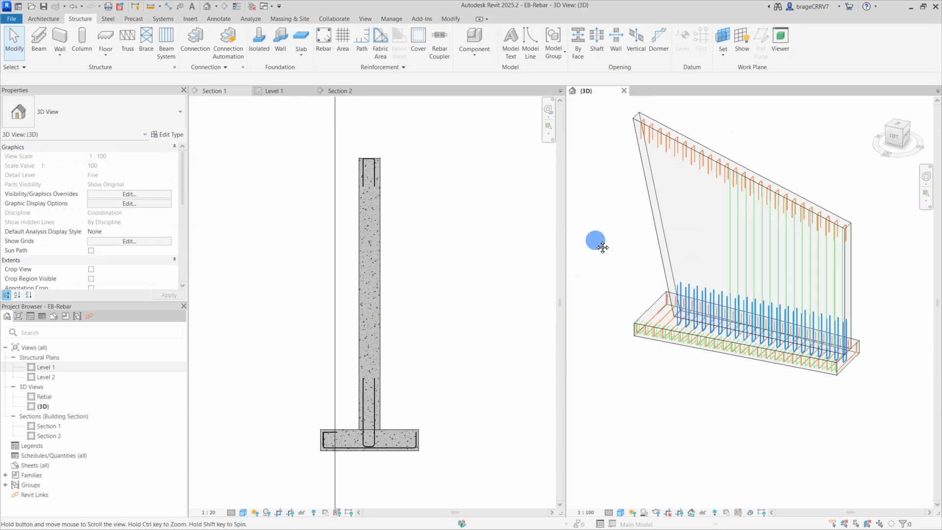
- Create a new schedule with Structural Rebar as its category
{"action": "left_click", "coordinate": [46, 366]}
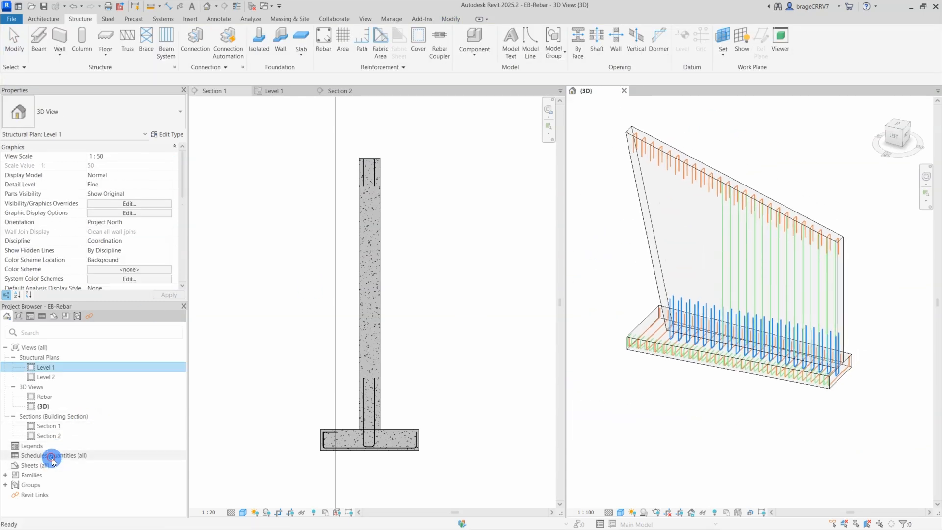
{"action": "double_click", "coordinate": [54, 456]}
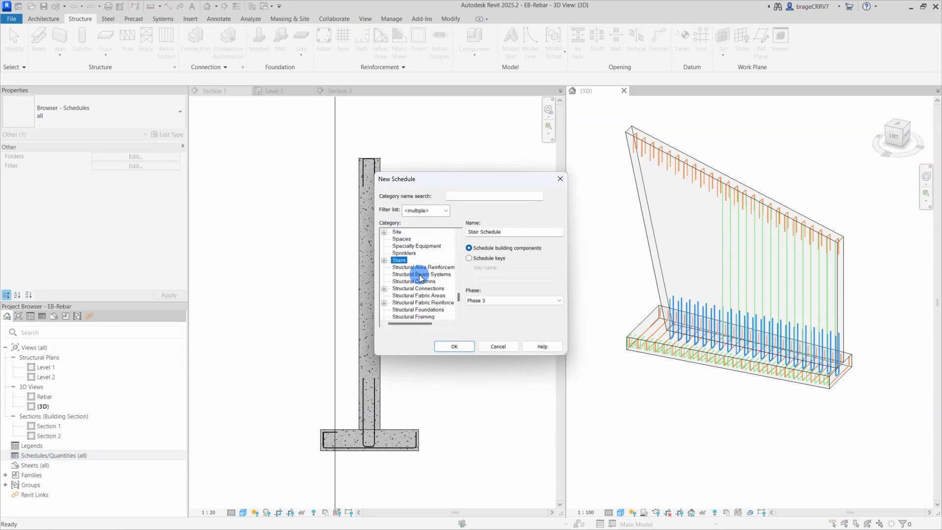
{"action": "left_click", "coordinate": [411, 303]}
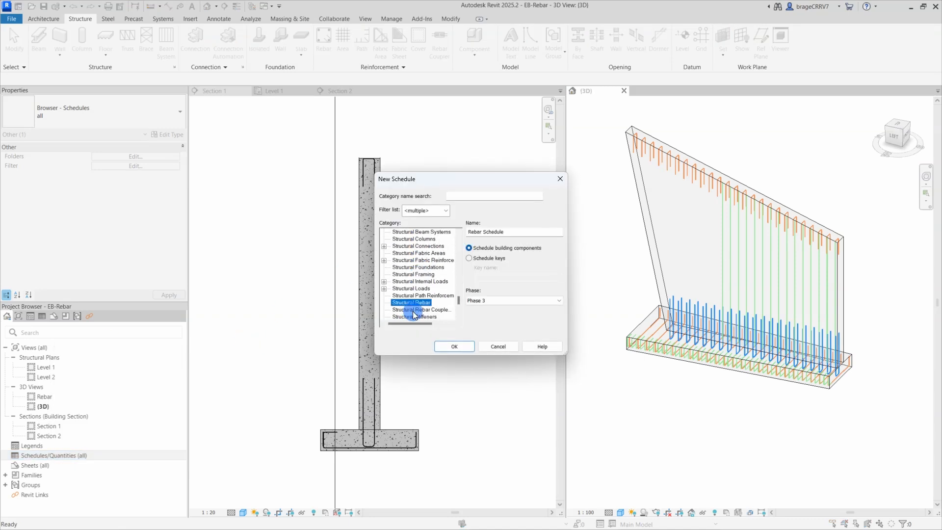
{"action": "left_click", "coordinate": [453, 347]}
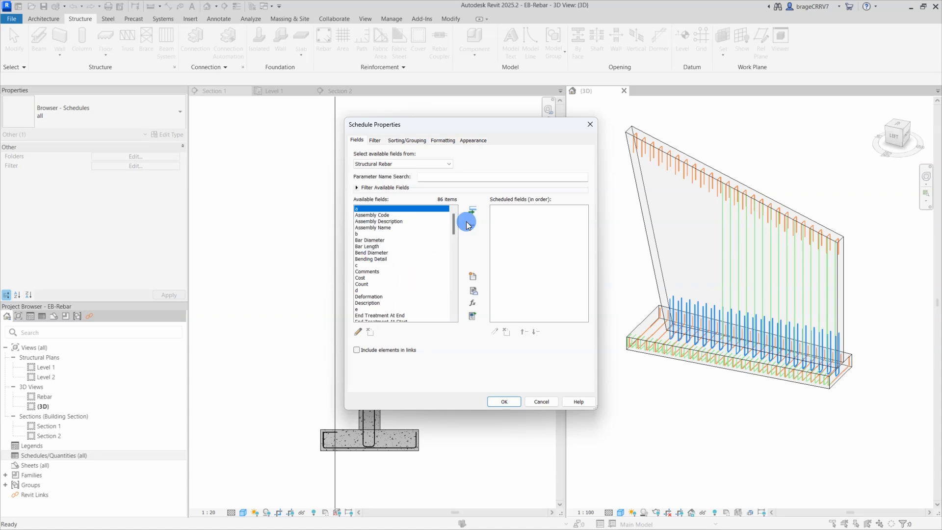
- Add the Rebar Number and a, b, c dimension fields to the schedule
{"action": "left_click", "coordinate": [472, 211]}
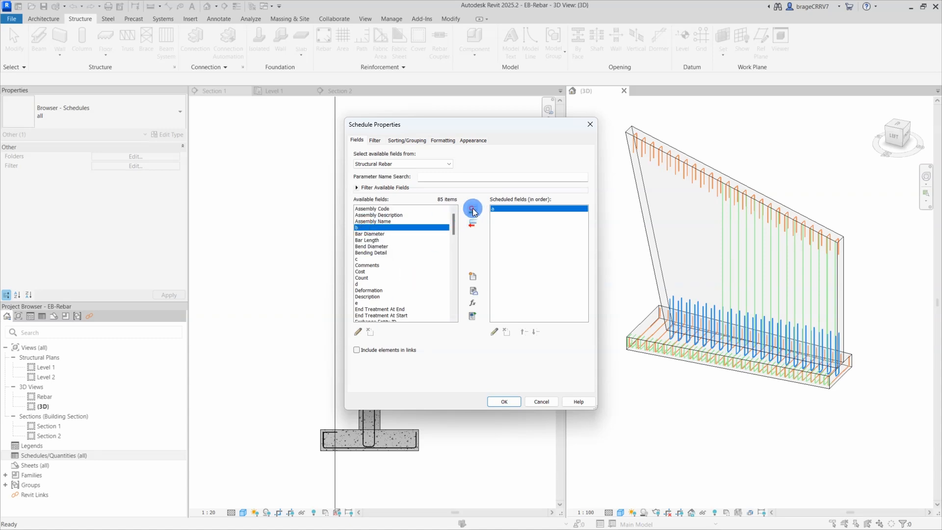
{"action": "left_click", "coordinate": [473, 208]}
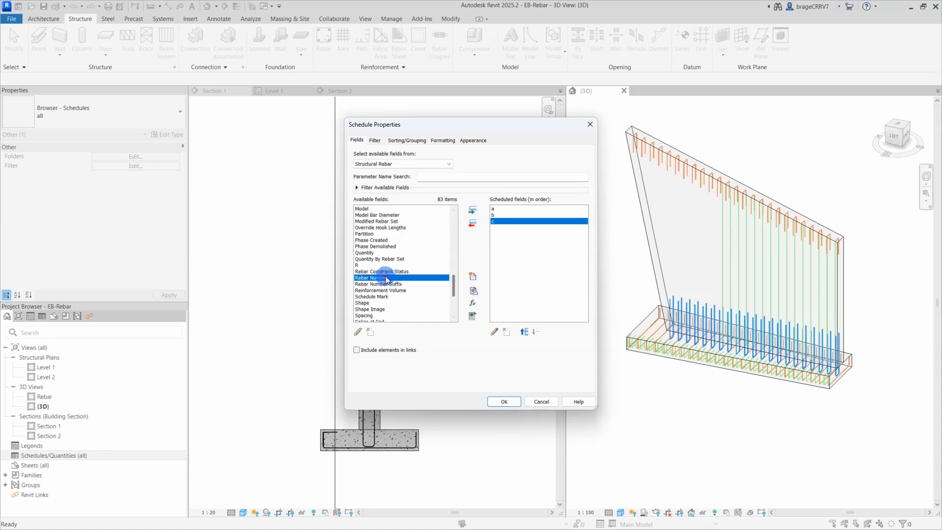
{"action": "left_click", "coordinate": [472, 210]}
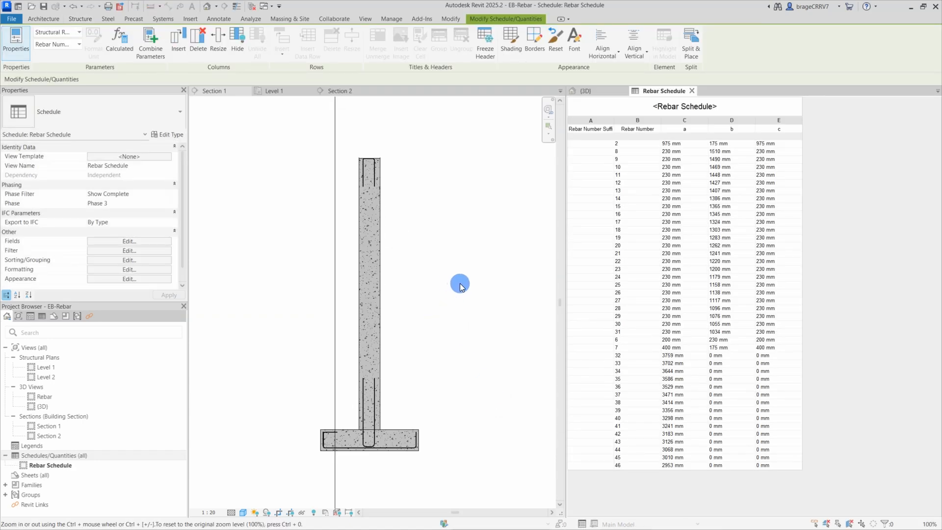
- Close the Section 1, Level 1 and Section 2 views, leaving 3D and the schedule
{"action": "left_click", "coordinate": [214, 90]}
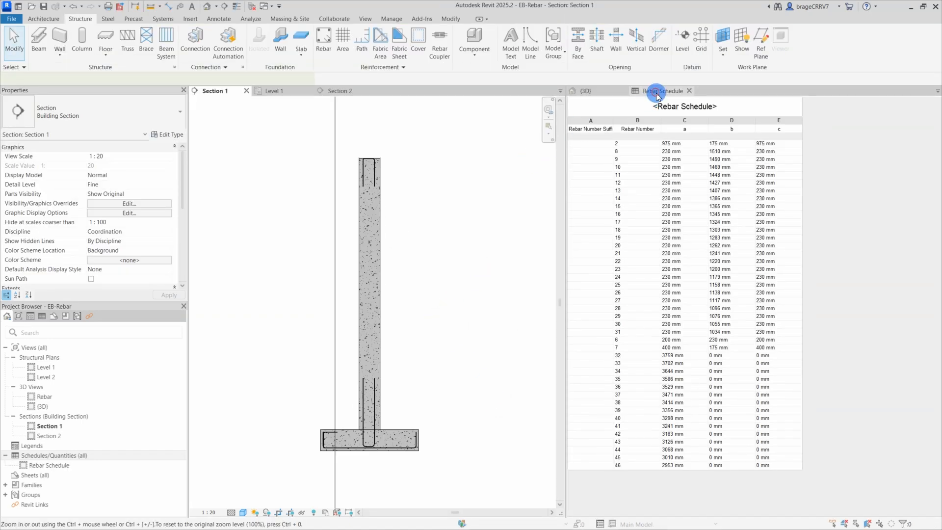
{"action": "left_click", "coordinate": [665, 90]}
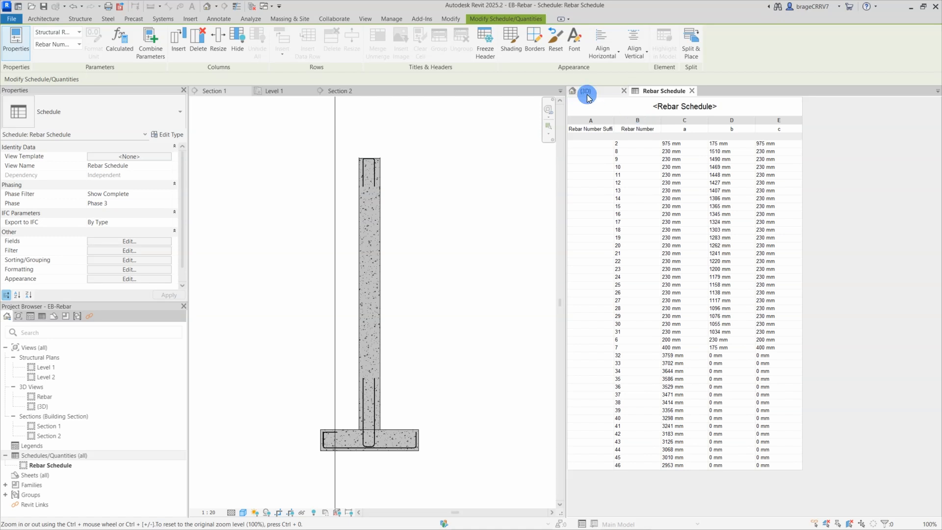
{"action": "left_click", "coordinate": [213, 91]}
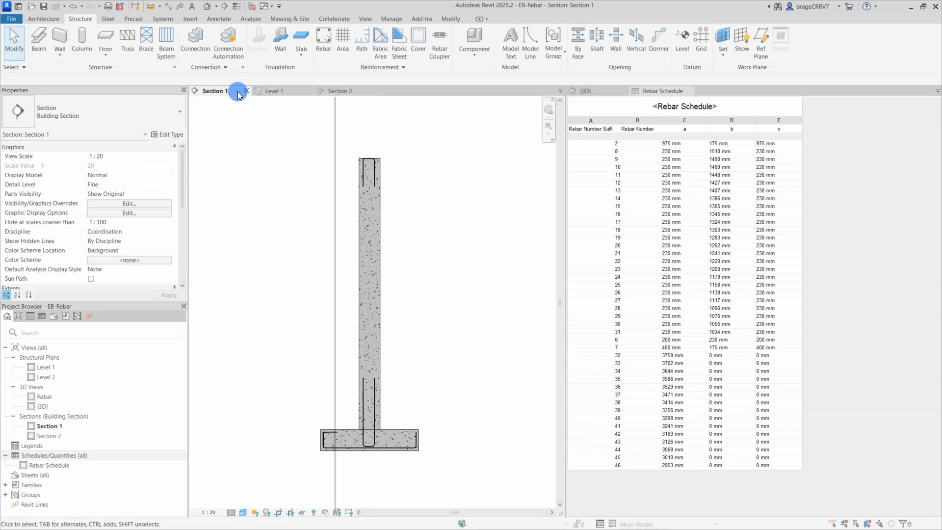
{"action": "left_click", "coordinate": [246, 90]}
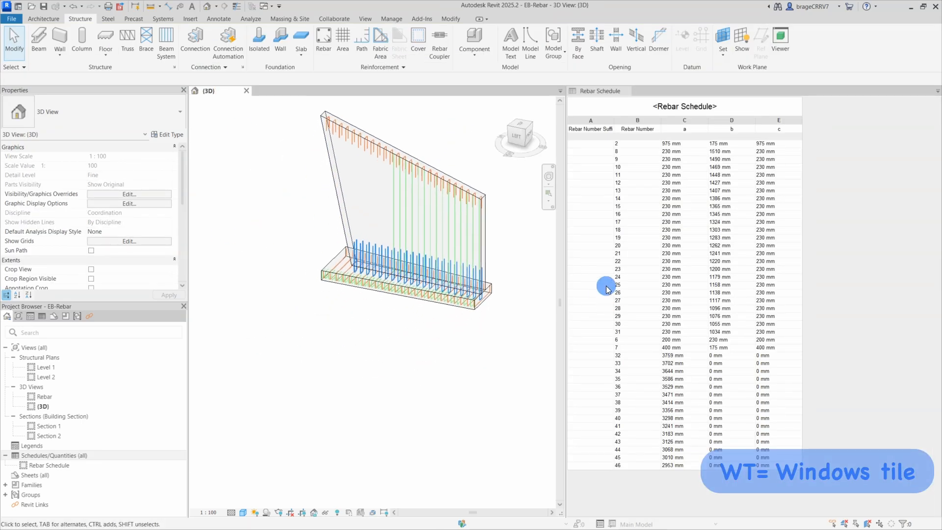
{"action": "mouse_move", "coordinate": [354, 269]}
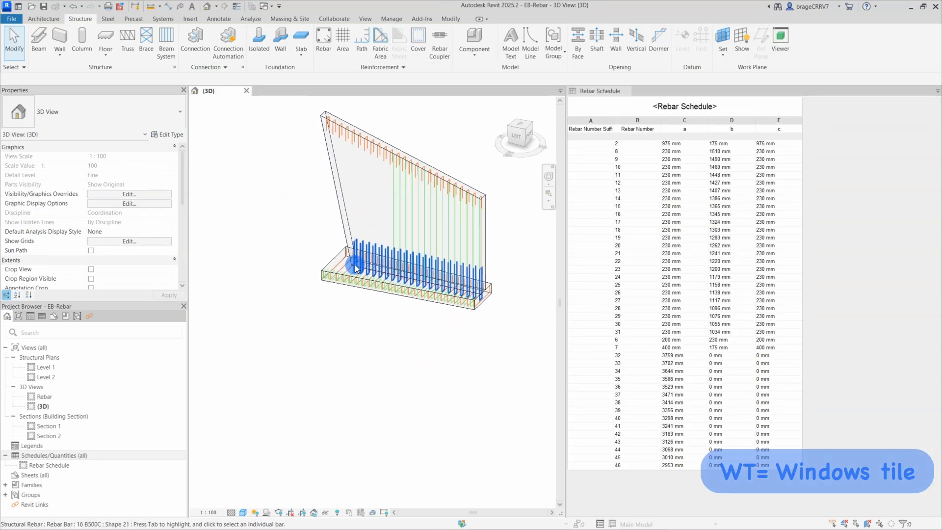
{"action": "left_click", "coordinate": [354, 269]}
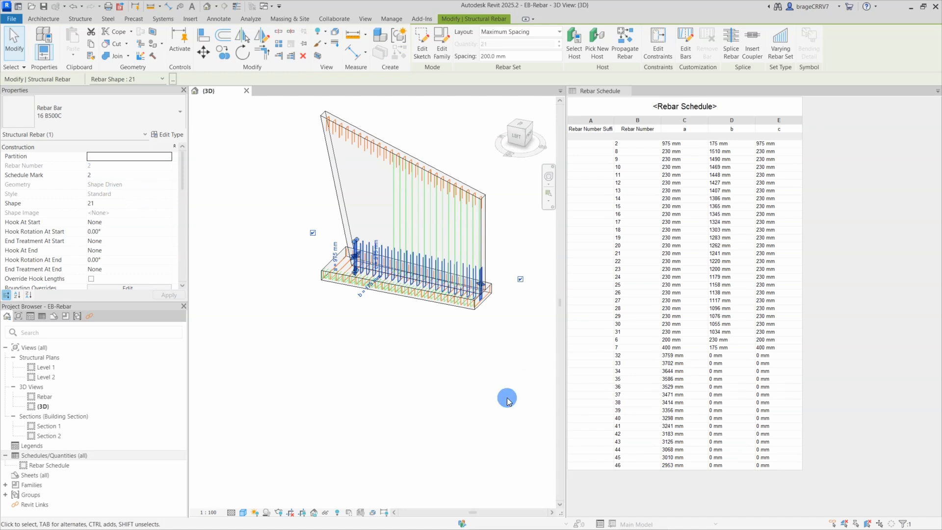
{"action": "left_click", "coordinate": [590, 143]}
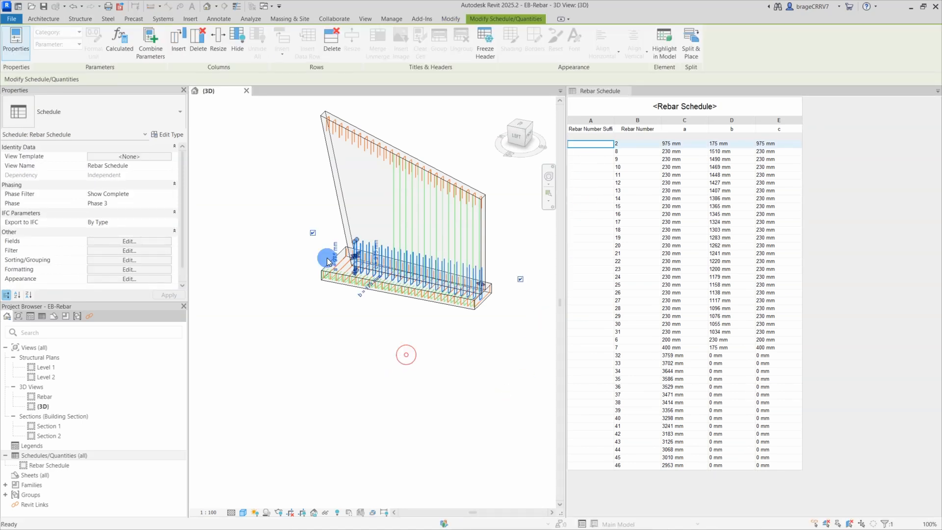
{"action": "left_click", "coordinate": [334, 258]}
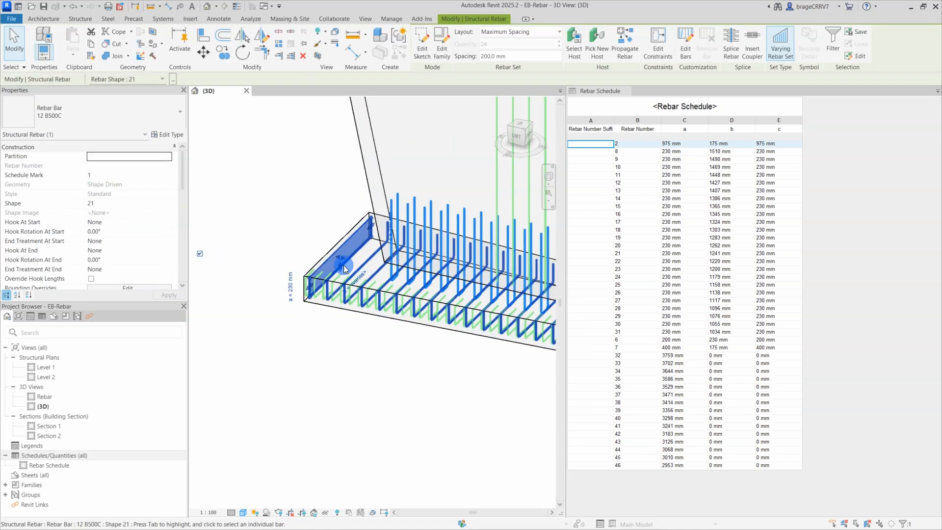
{"action": "left_click", "coordinate": [583, 354]}
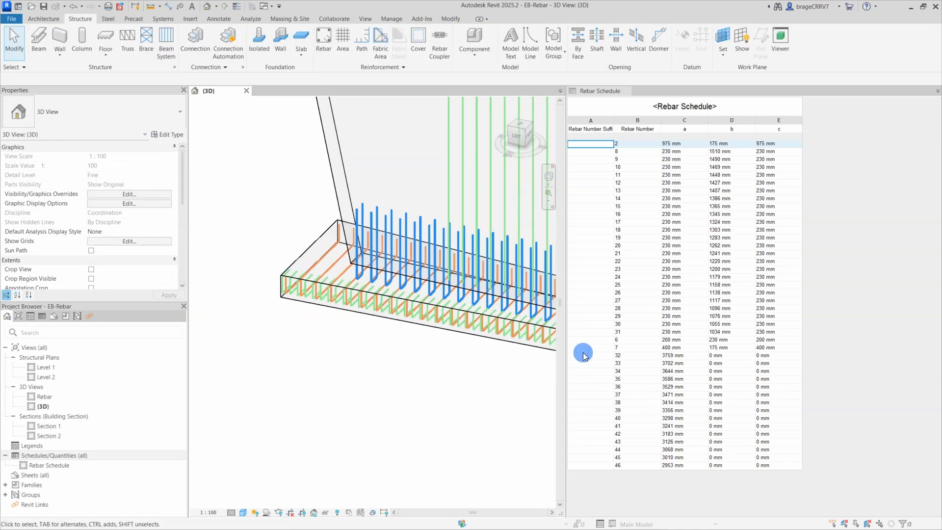
{"action": "left_click", "coordinate": [617, 340]}
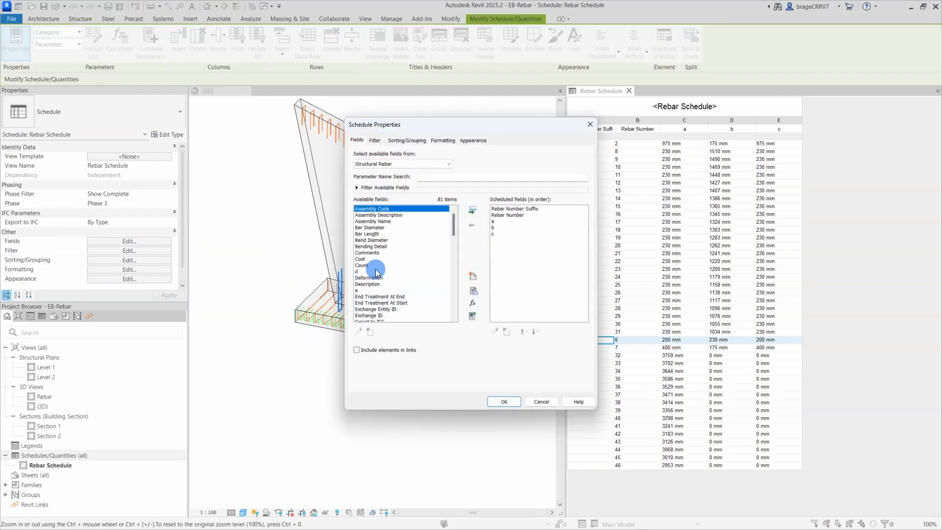
- Sort the schedule by Rebar Number ascending and highlight bars from their rows
{"action": "left_click", "coordinate": [406, 141]}
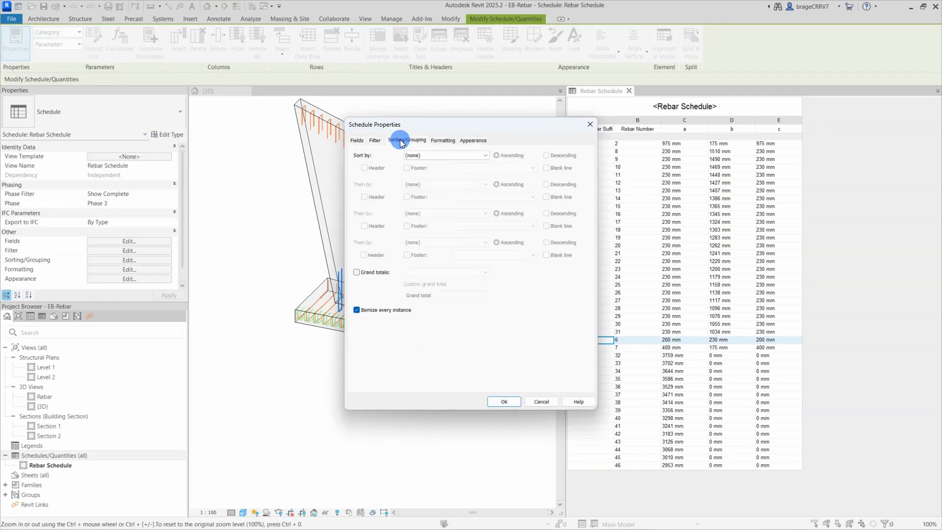
{"action": "left_click", "coordinate": [504, 402]}
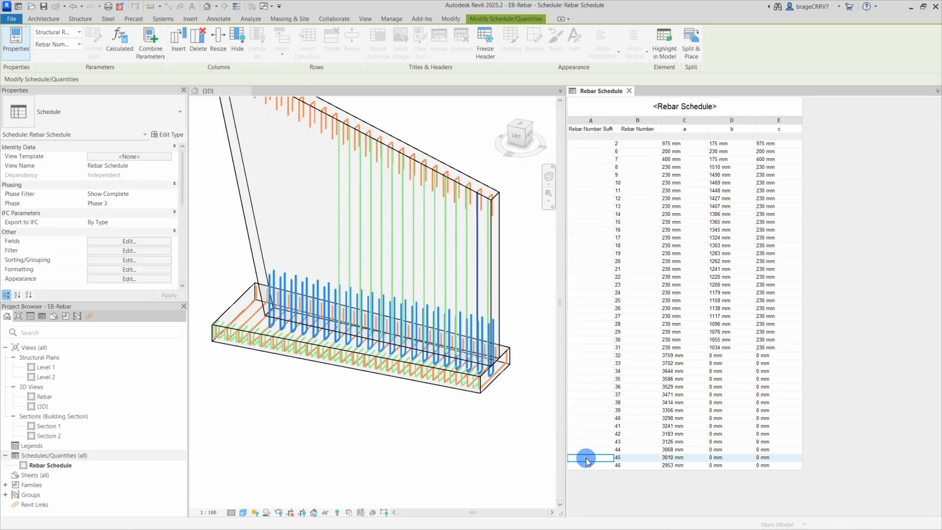
{"action": "left_click", "coordinate": [588, 452]}
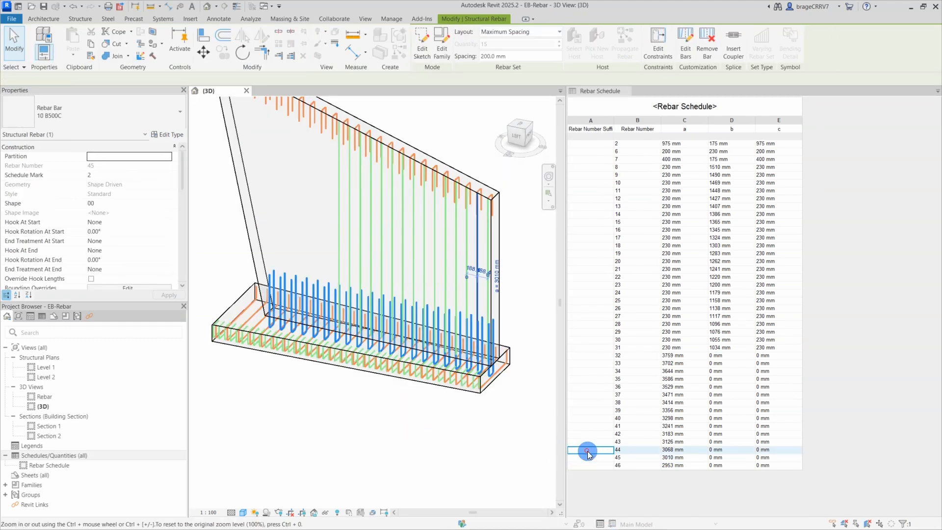
{"action": "left_click", "coordinate": [590, 434]}
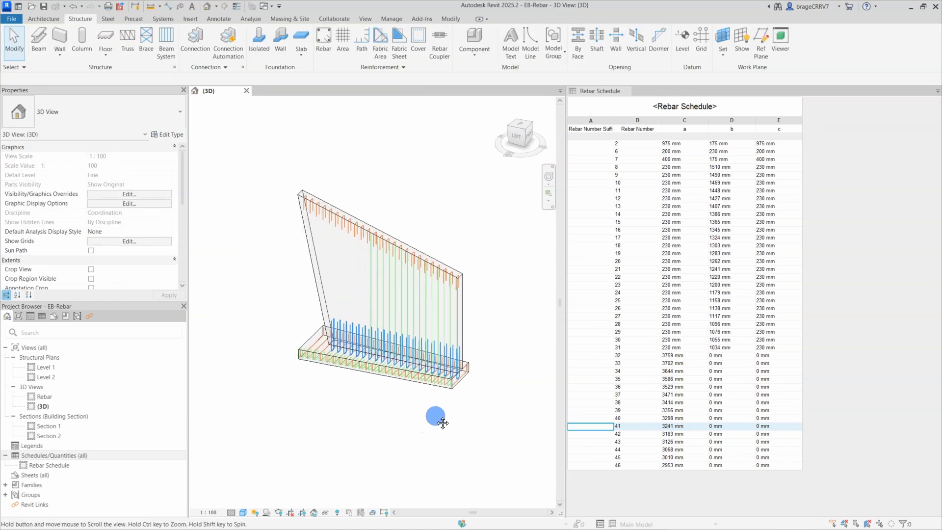
- Set Reinforcement Settings to number varying rebar sets as a whole with suffix 1
{"action": "left_click", "coordinate": [402, 67]}
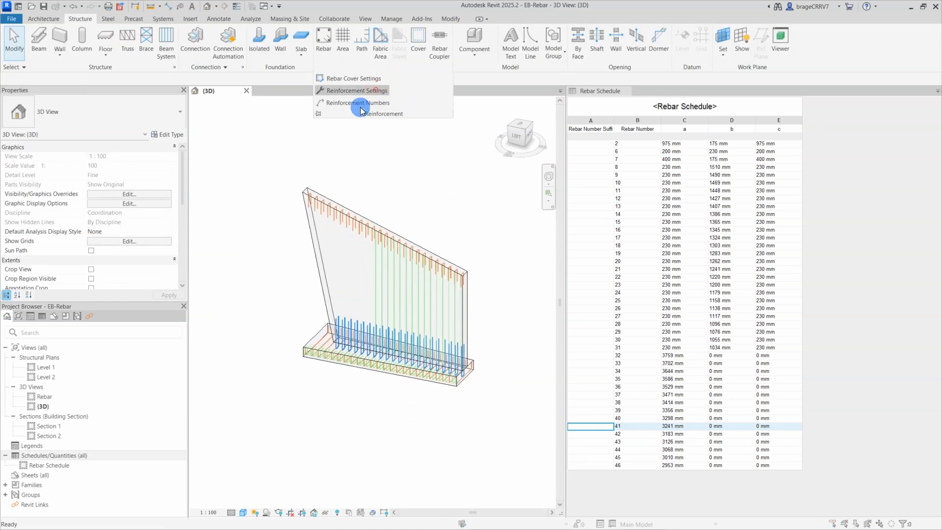
{"action": "left_click", "coordinate": [355, 90]}
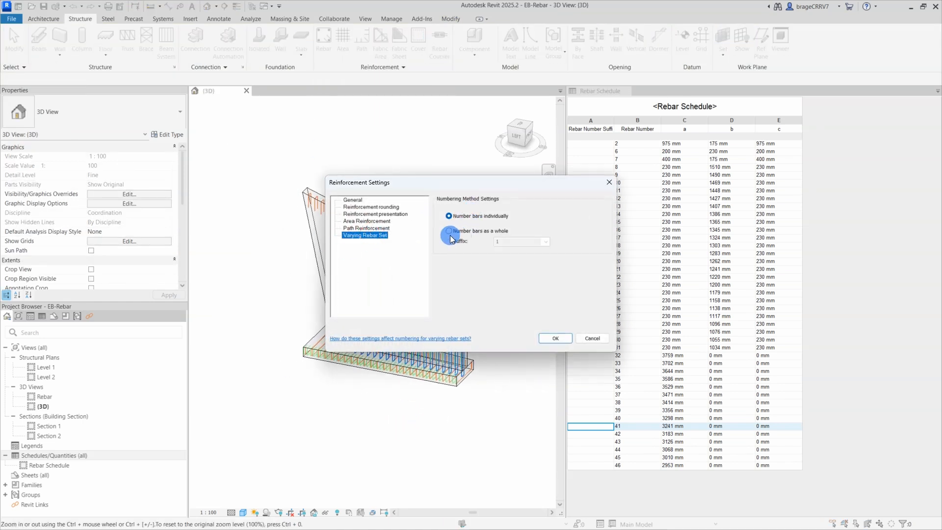
{"action": "left_click", "coordinate": [448, 231]}
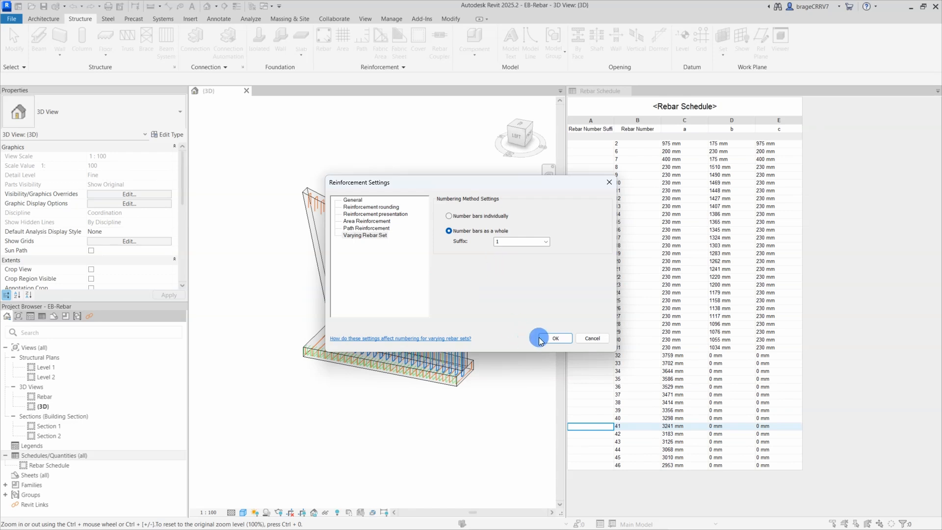
{"action": "left_click", "coordinate": [556, 338]}
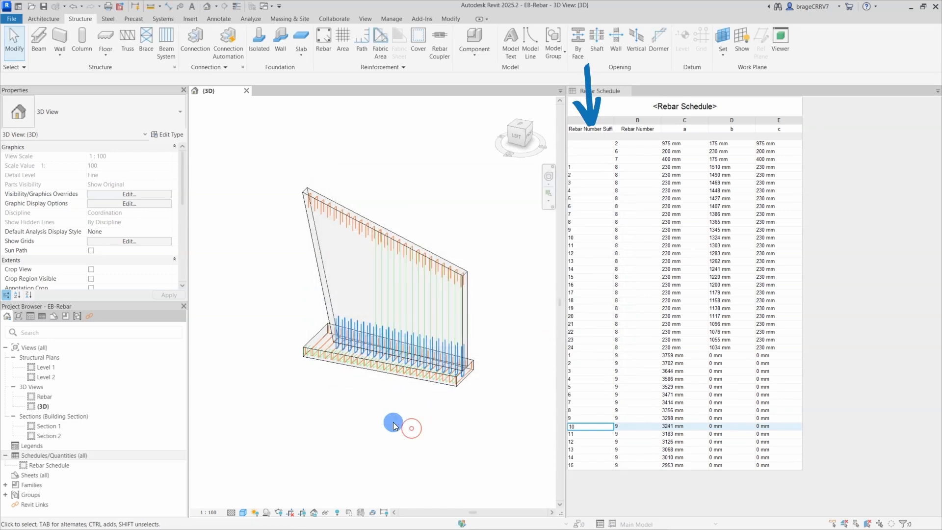
- Select a rebar set in the wall and check its rebar number property
{"action": "left_click_drag", "start_coordinate": [411, 429], "coordinate": [588, 178]}
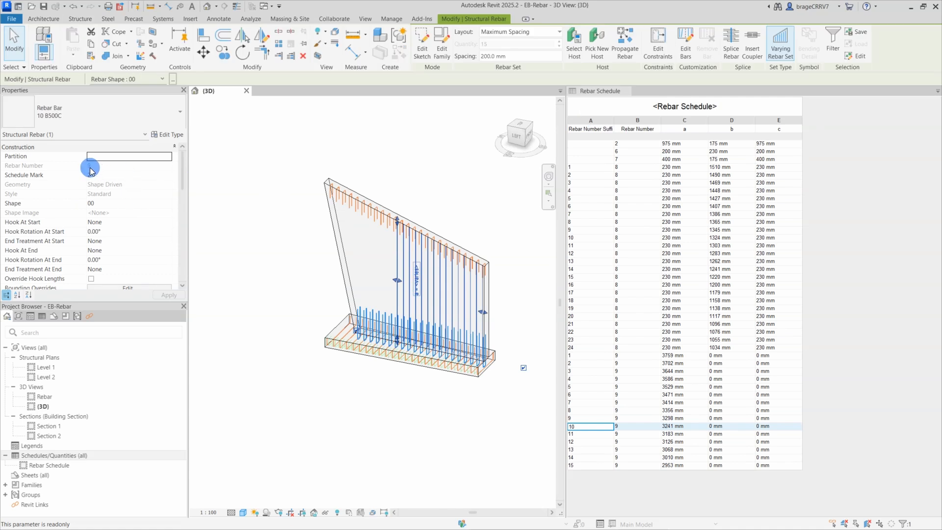
{"action": "left_click", "coordinate": [577, 357]}
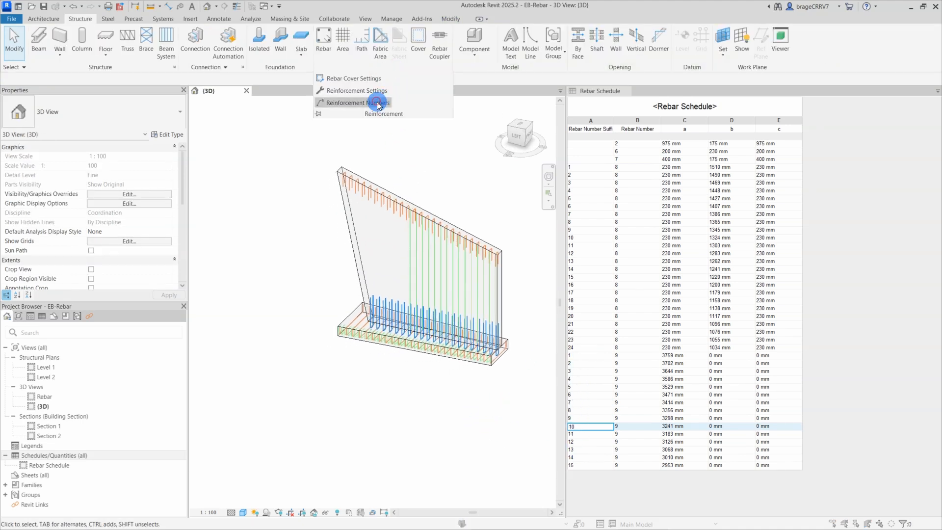
- Run Reinforcement Numbers so the rebar numbers become consecutive from 2 to 6
{"action": "left_click", "coordinate": [354, 103]}
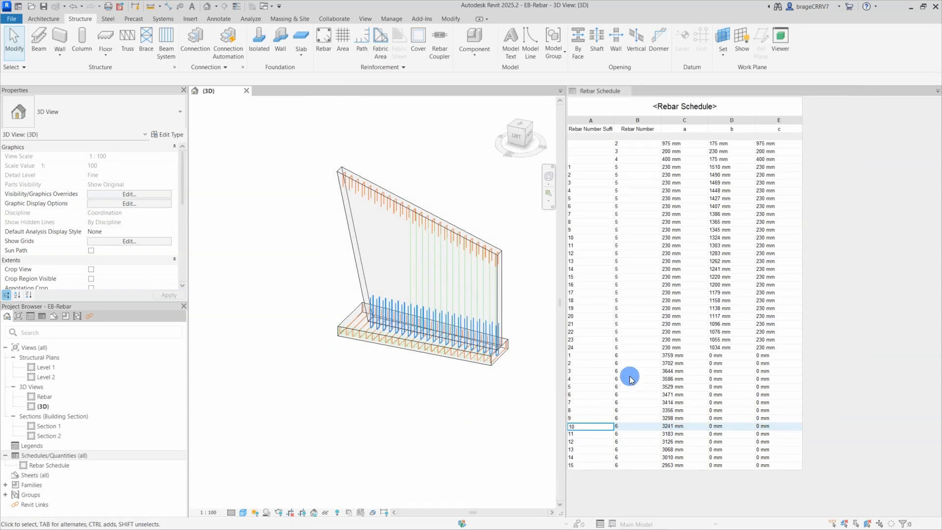
{"action": "mouse_move", "coordinate": [620, 434]}
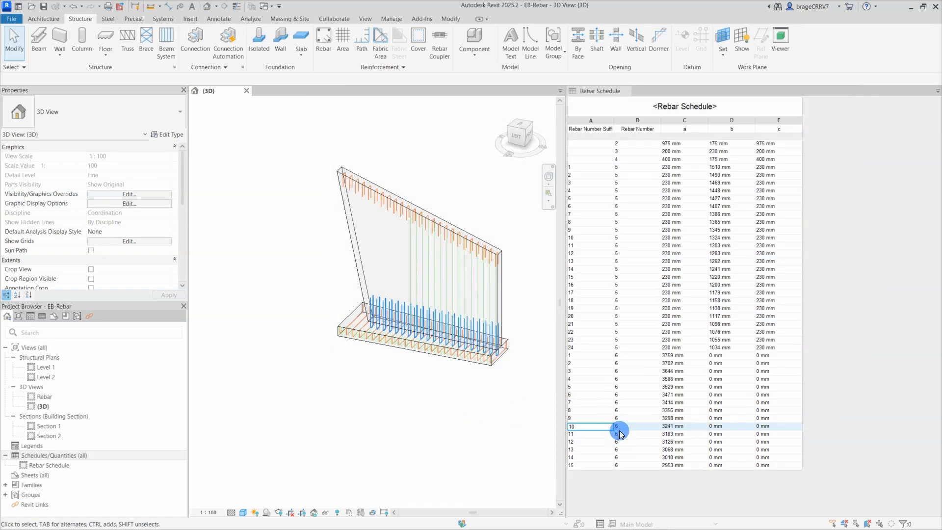
{"action": "left_click_drag", "start_coordinate": [622, 432], "coordinate": [366, 363]}
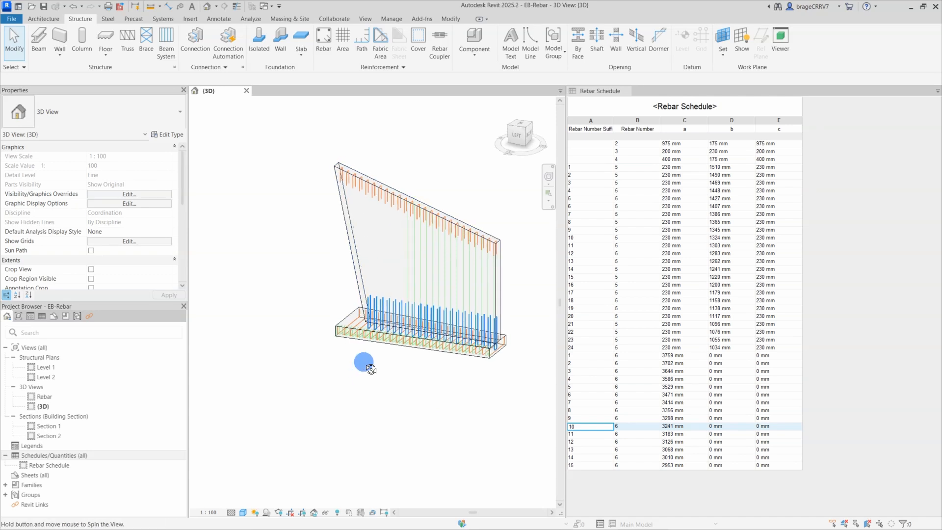
- Place a 12 B500C shape 21 U-bar at the wall end in Section 3
{"action": "left_click", "coordinate": [464, 89]}
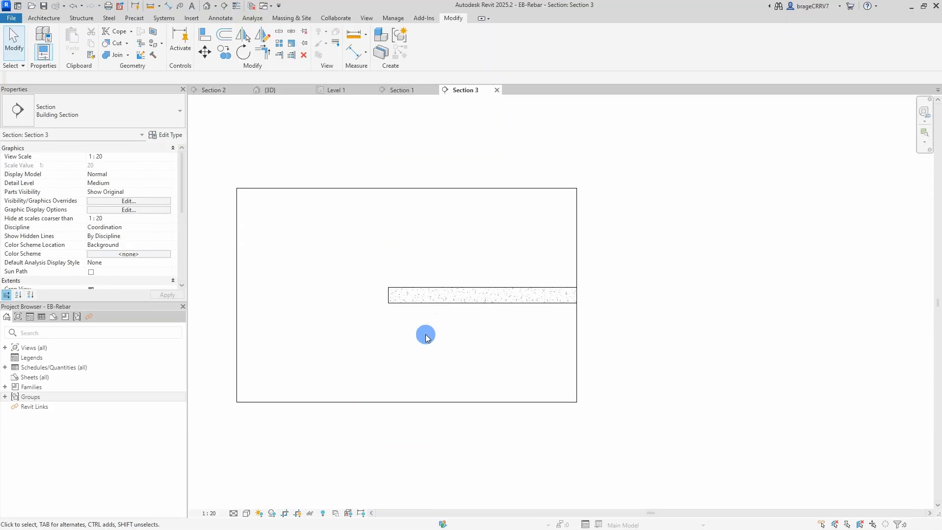
{"action": "left_click", "coordinate": [80, 18]}
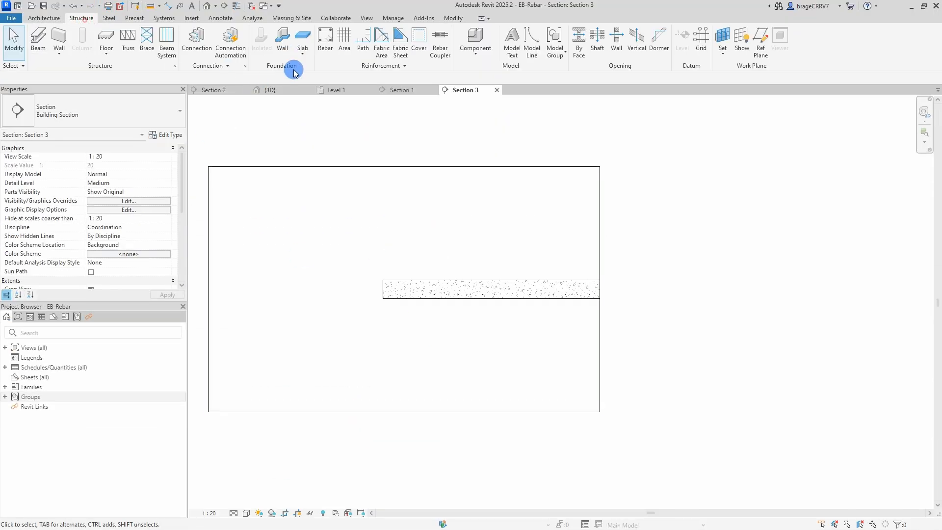
{"action": "left_click", "coordinate": [325, 39]}
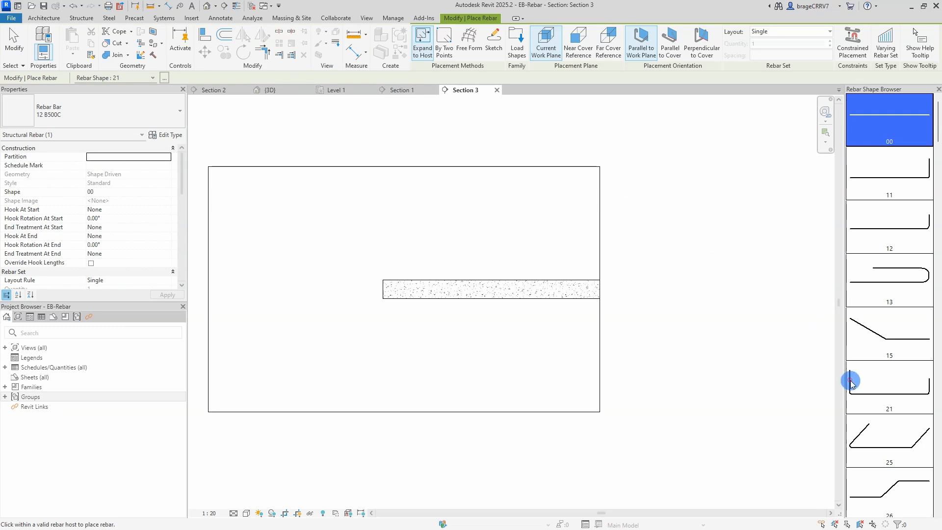
{"action": "left_click", "coordinate": [889, 386]}
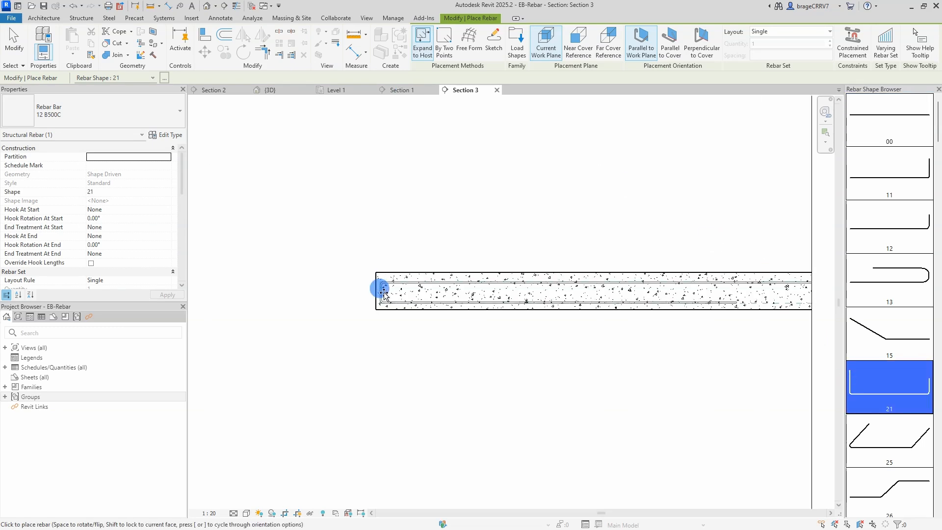
{"action": "left_click", "coordinate": [382, 290]}
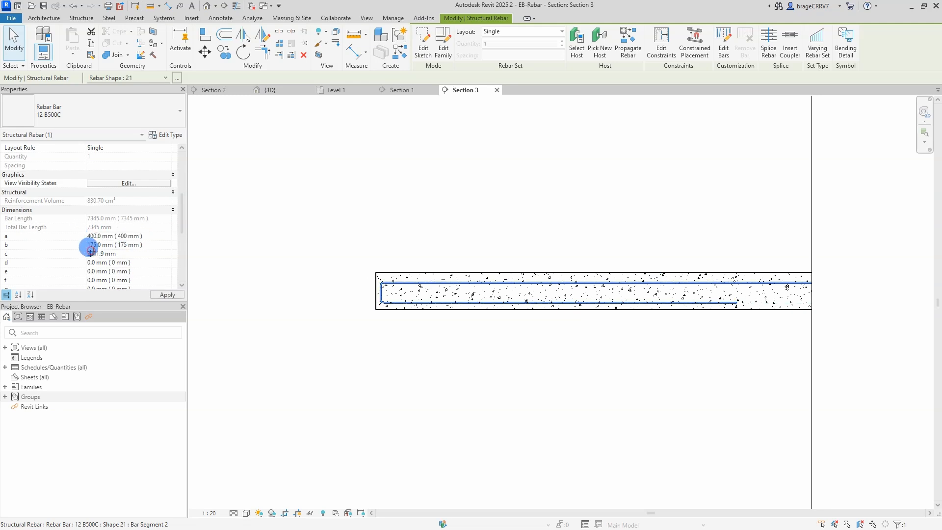
{"action": "left_click", "coordinate": [381, 338]}
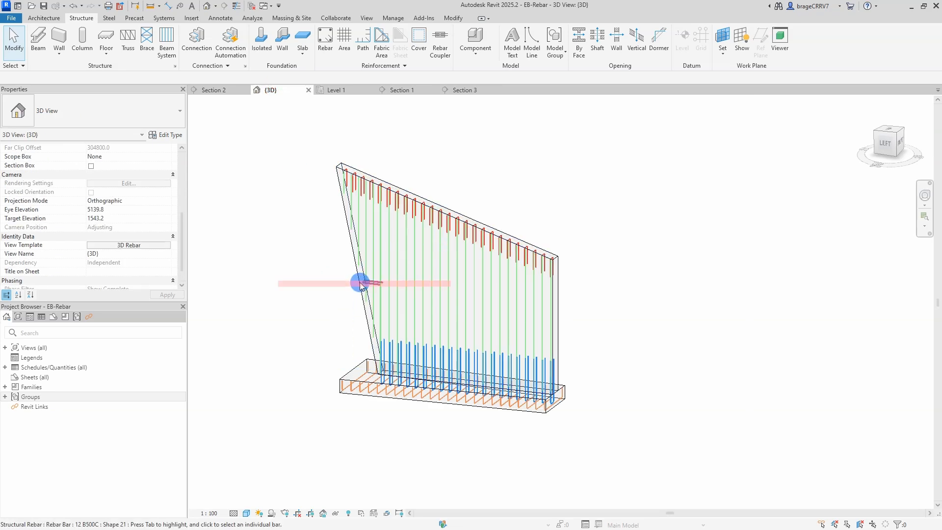
- Change the U-shaped edge bar's layout from Single to a set along the sloped edge
{"action": "left_click", "coordinate": [360, 282]}
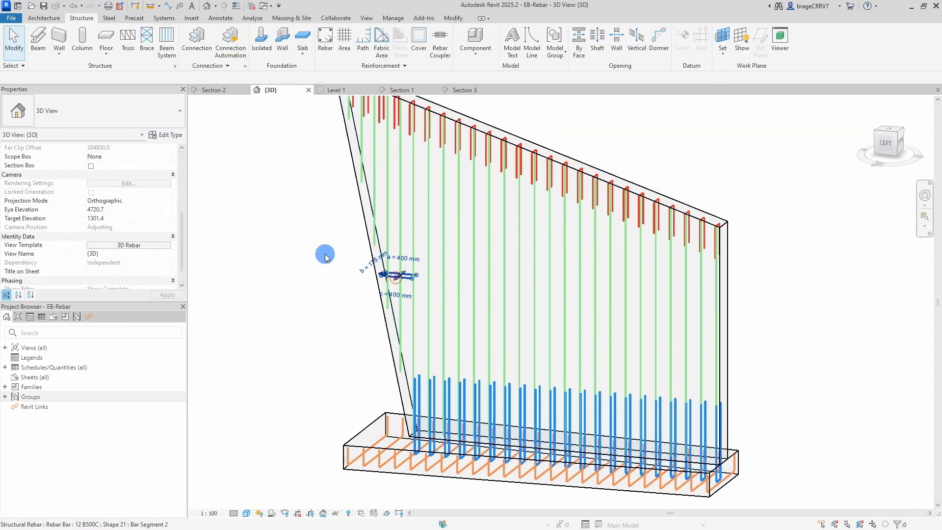
{"action": "left_click", "coordinate": [399, 277]}
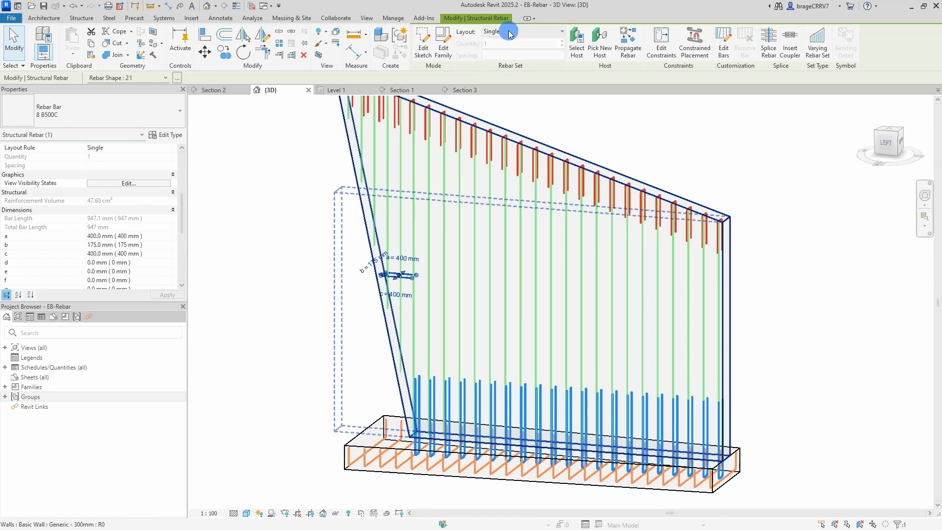
{"action": "left_click", "coordinate": [520, 32]}
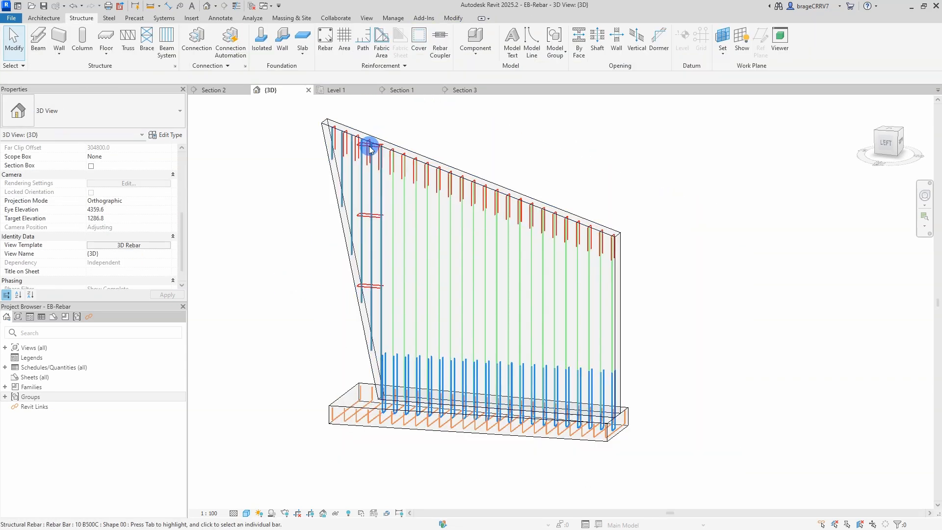
{"action": "left_click", "coordinate": [368, 144]}
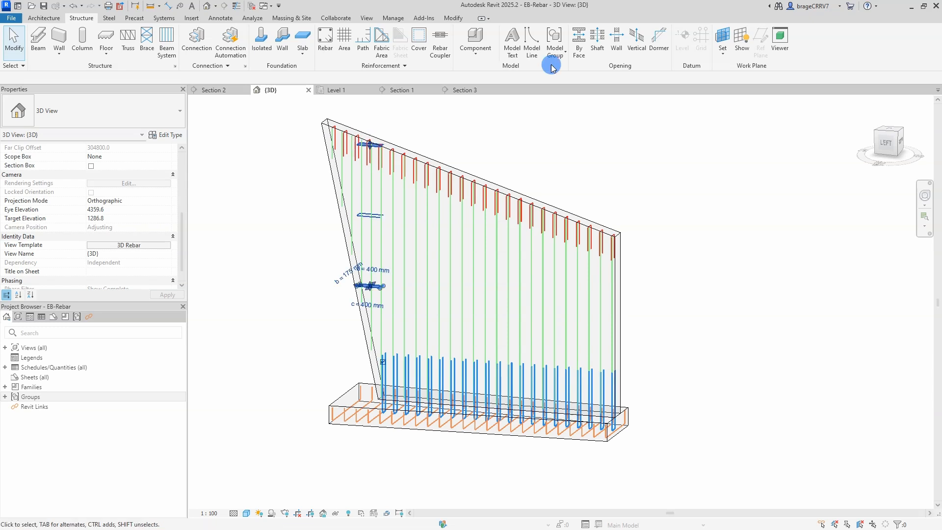
{"action": "left_click", "coordinate": [522, 31]}
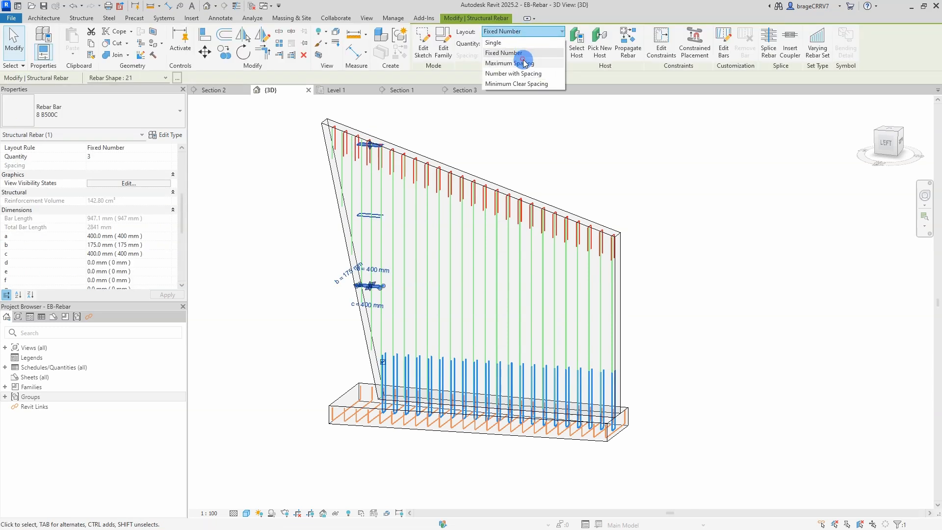
{"action": "left_click", "coordinate": [508, 63]}
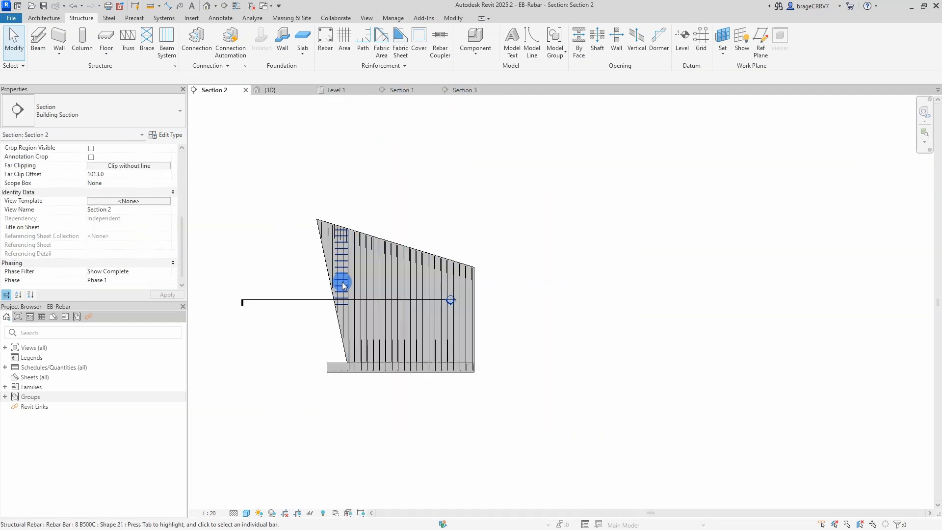
- Edit the edge bar's constraints, dragging its end down to the wall bottom, and finish
{"action": "left_click", "coordinate": [342, 283]}
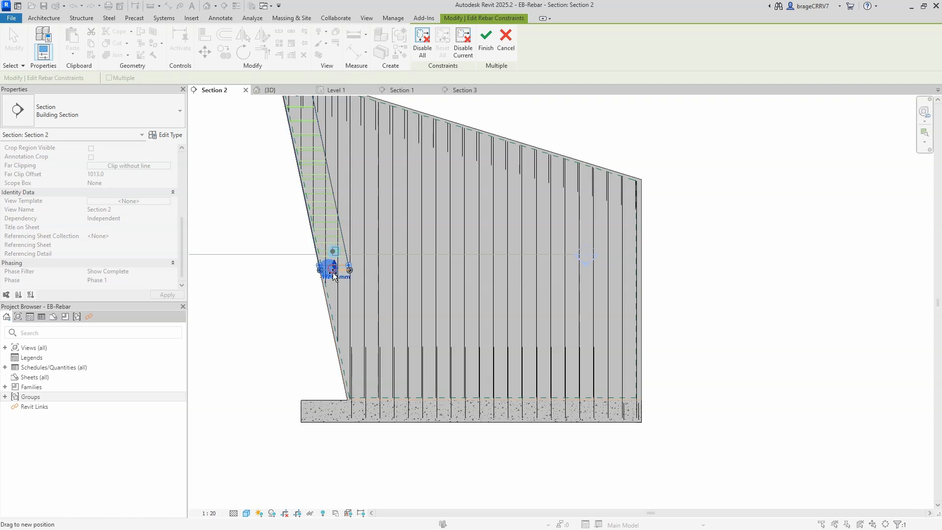
{"action": "left_click_drag", "start_coordinate": [334, 267], "coordinate": [362, 397]}
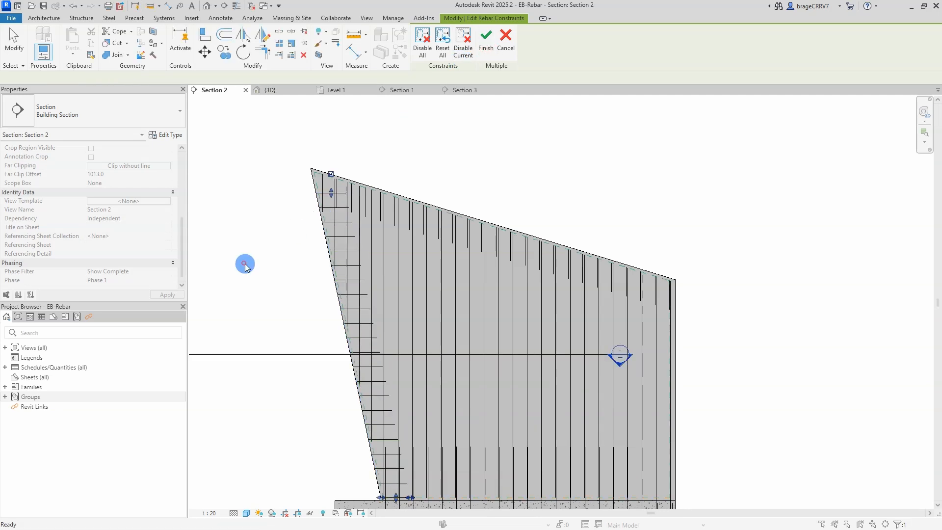
{"action": "left_click", "coordinate": [269, 89]}
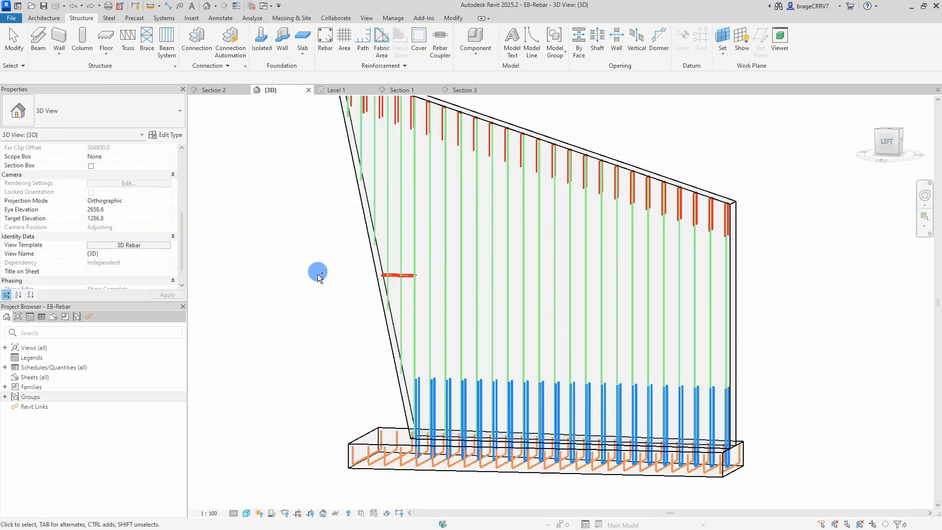
{"action": "left_click", "coordinate": [396, 275]}
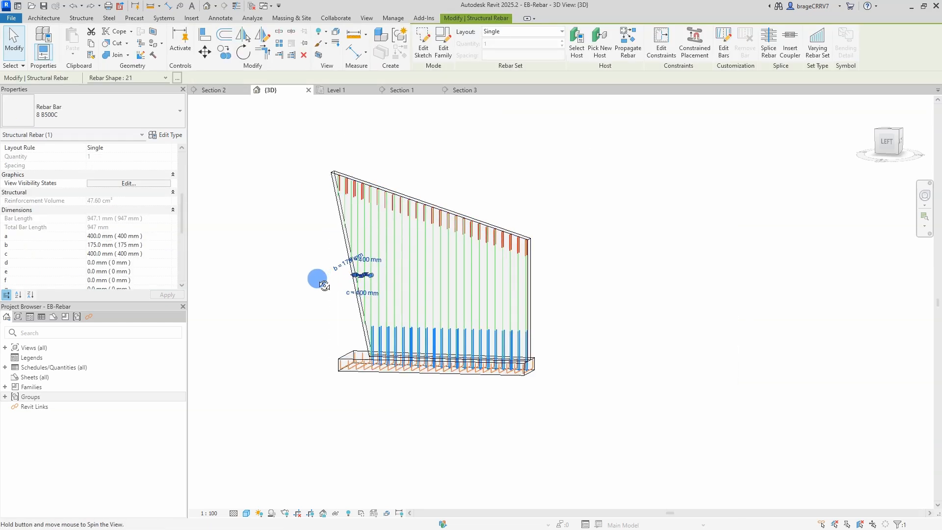